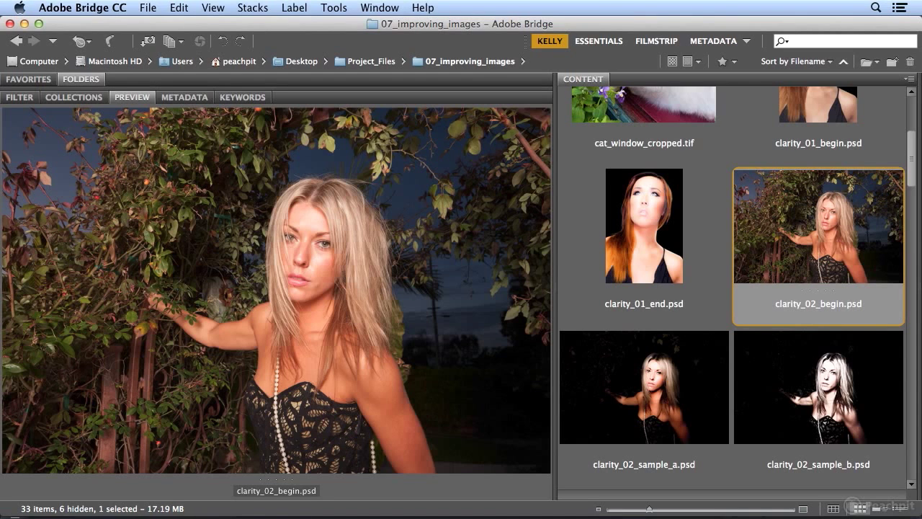
mouse_move(908, 227)
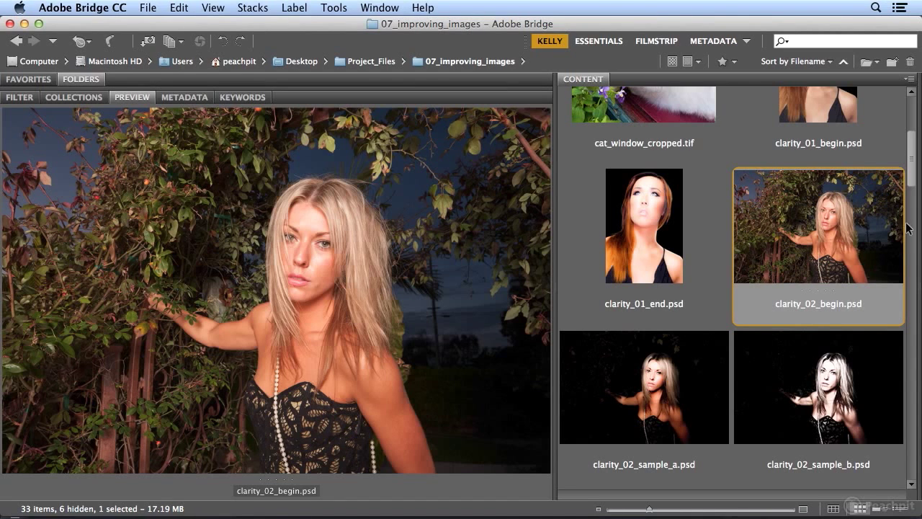
mouse_move(791, 258)
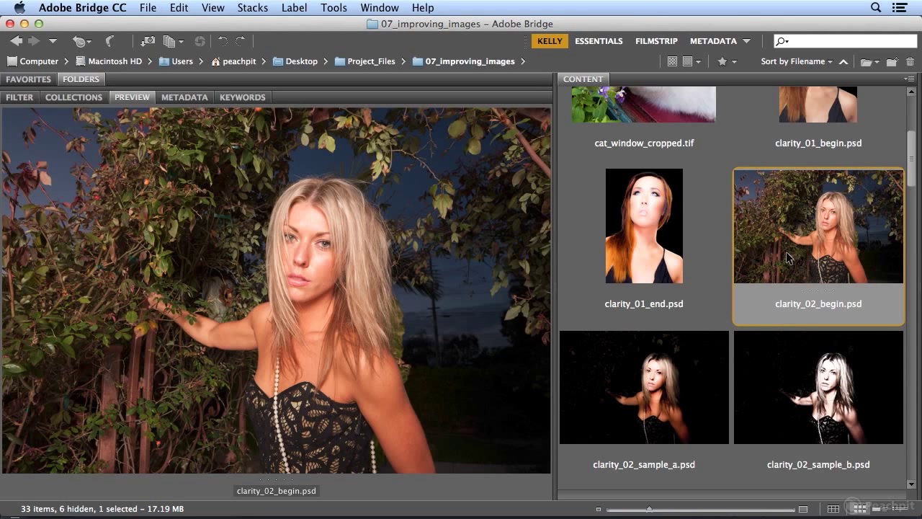
Step: Preview the two sample results, then open the original clarity_02_begin portrait for editing
click(642, 386)
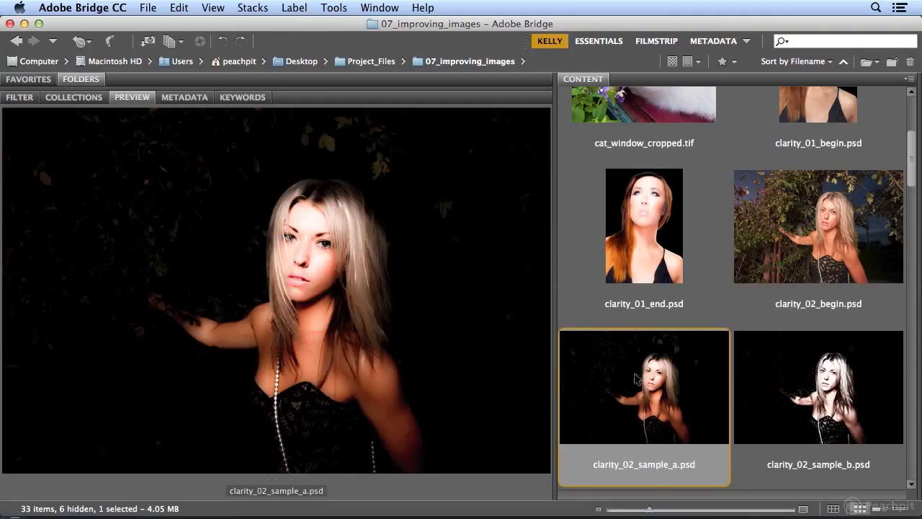
mouse_move(677, 378)
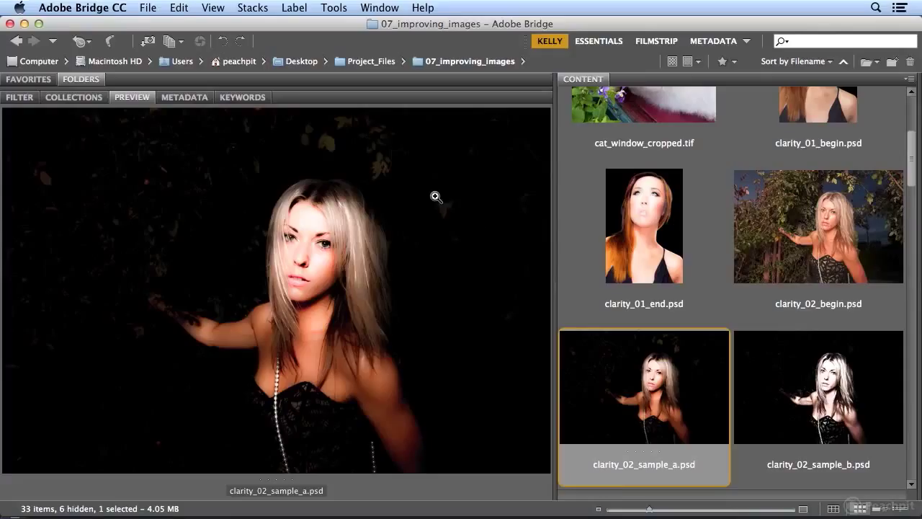
mouse_move(461, 298)
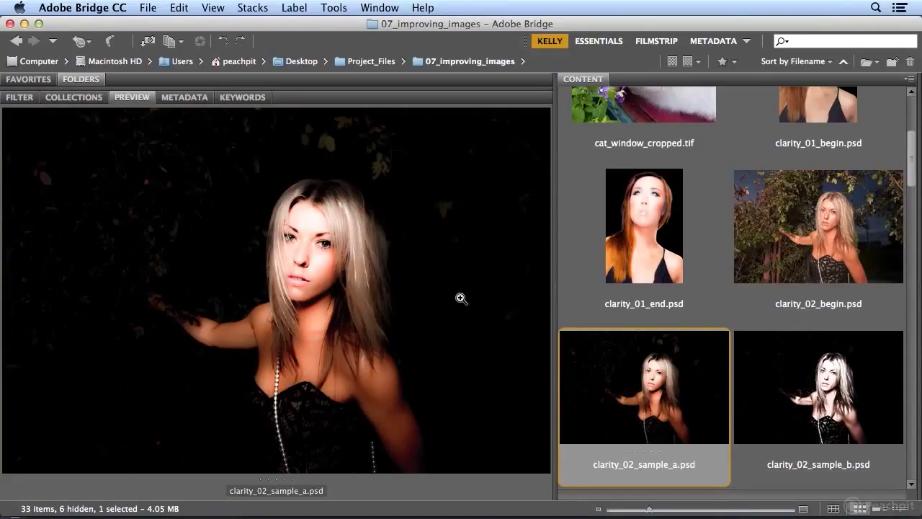
mouse_move(358, 289)
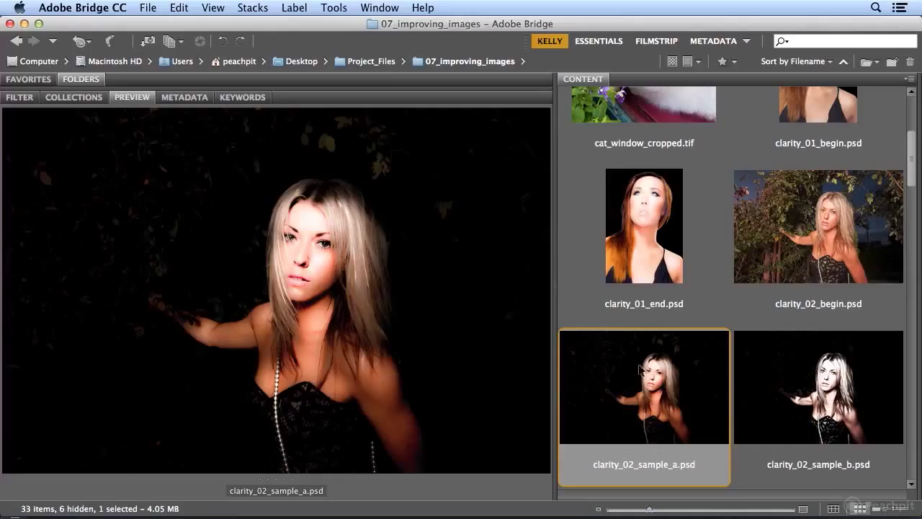
click(818, 386)
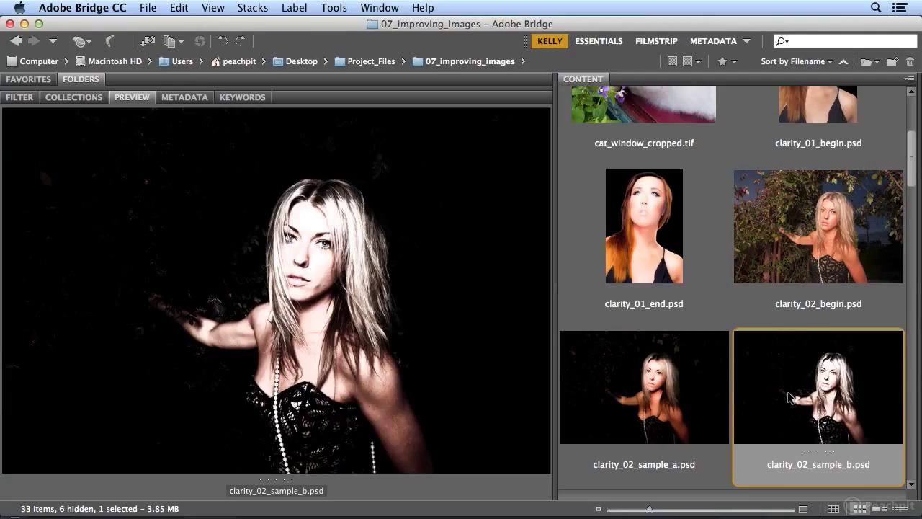
mouse_move(438, 383)
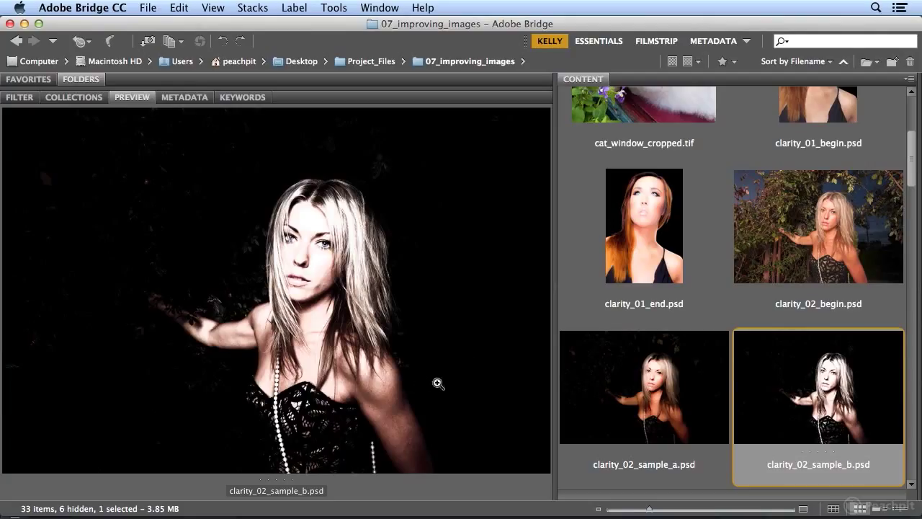
mouse_move(324, 262)
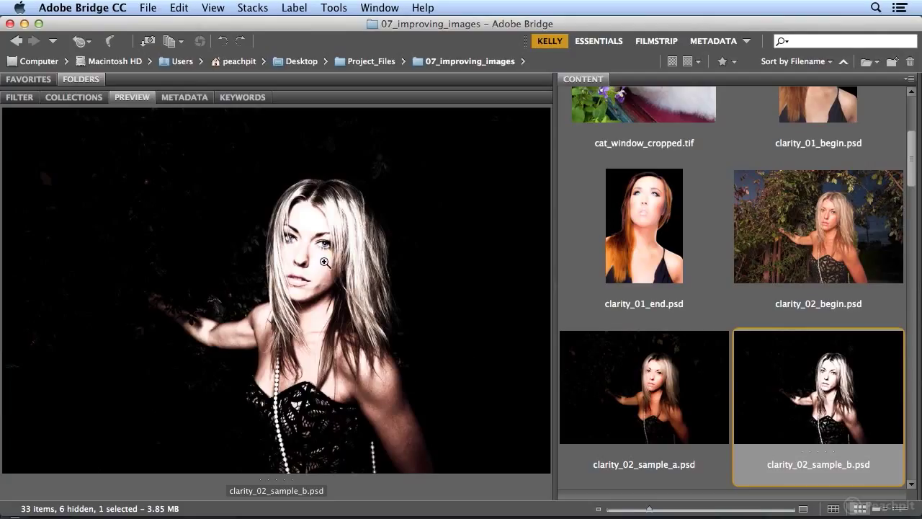
mouse_move(367, 312)
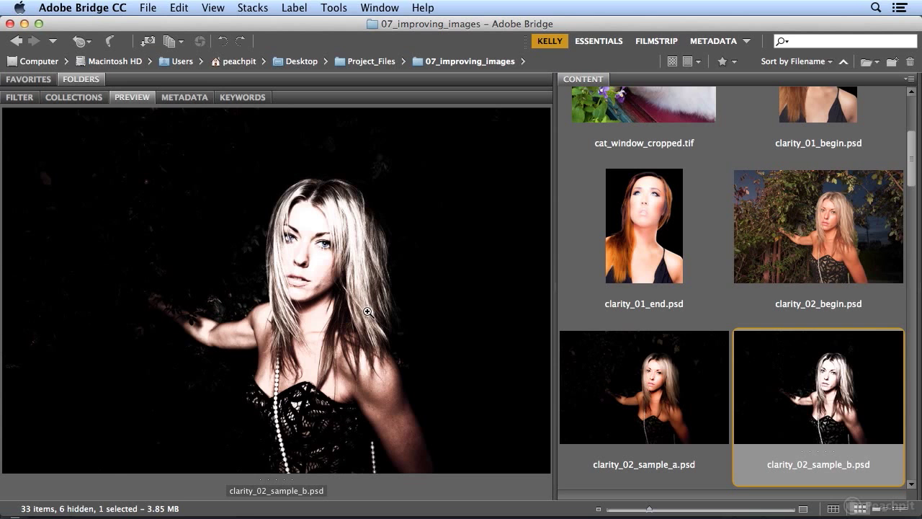
click(819, 226)
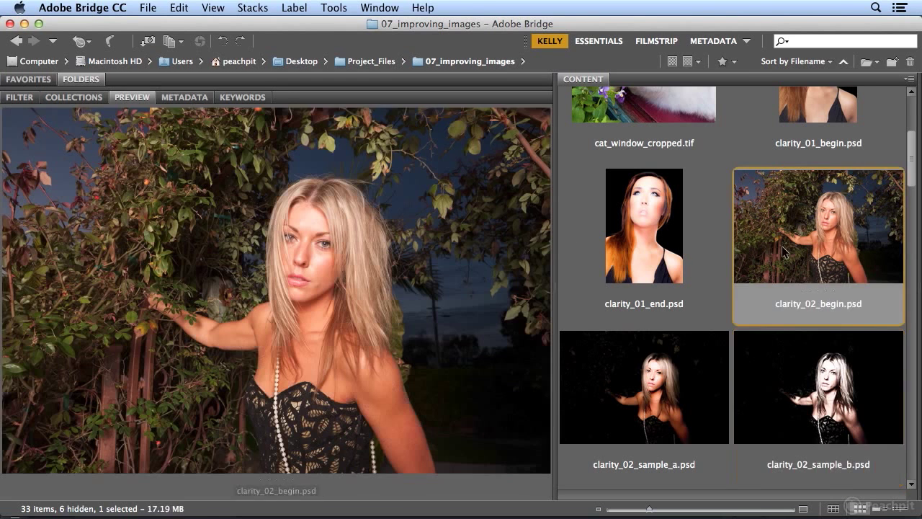
double_click(819, 225)
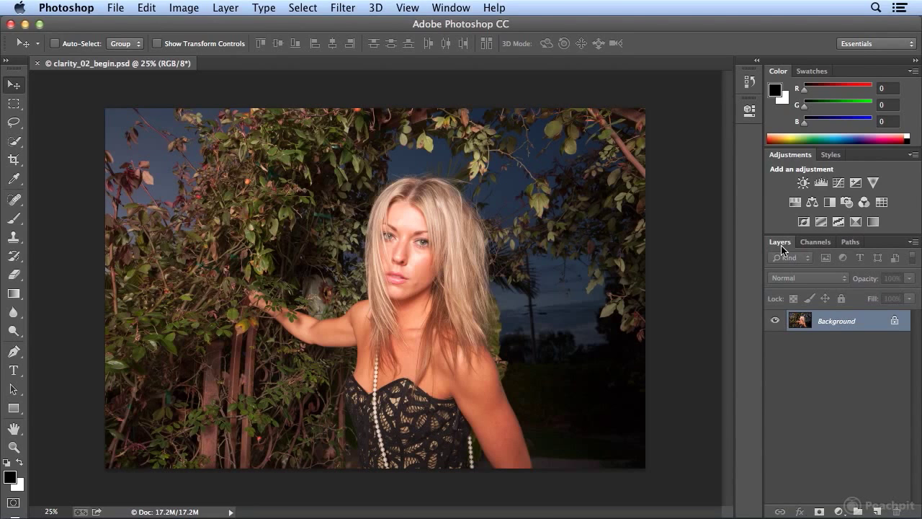
Step: Convert the portrait layer to a smart object for editable smart filters
click(343, 7)
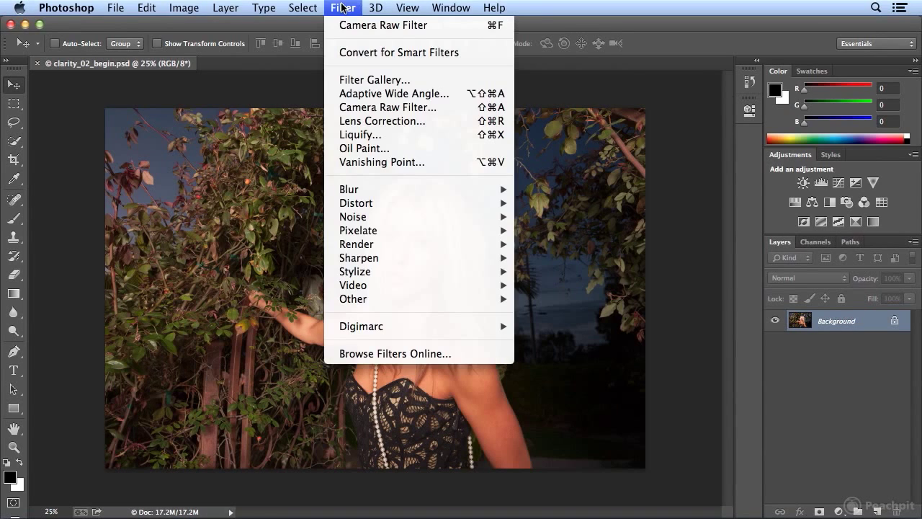
mouse_move(398, 52)
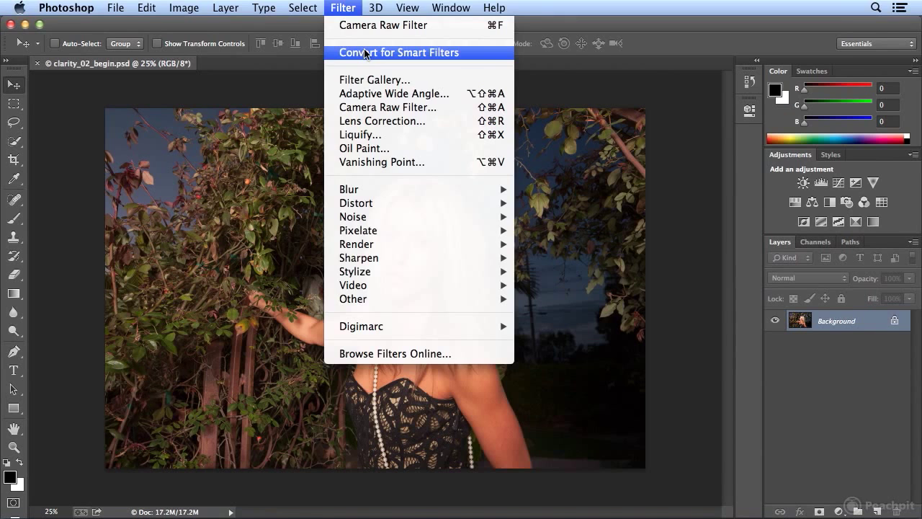
click(399, 52)
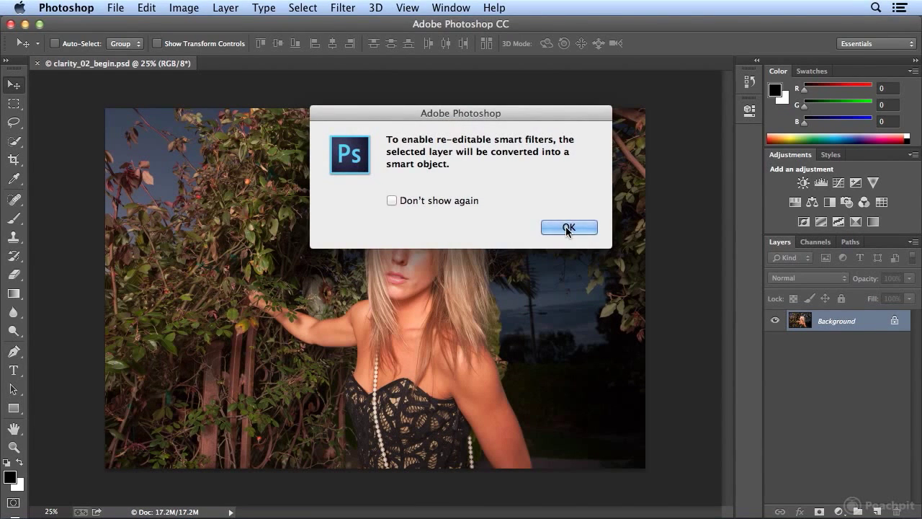
click(567, 228)
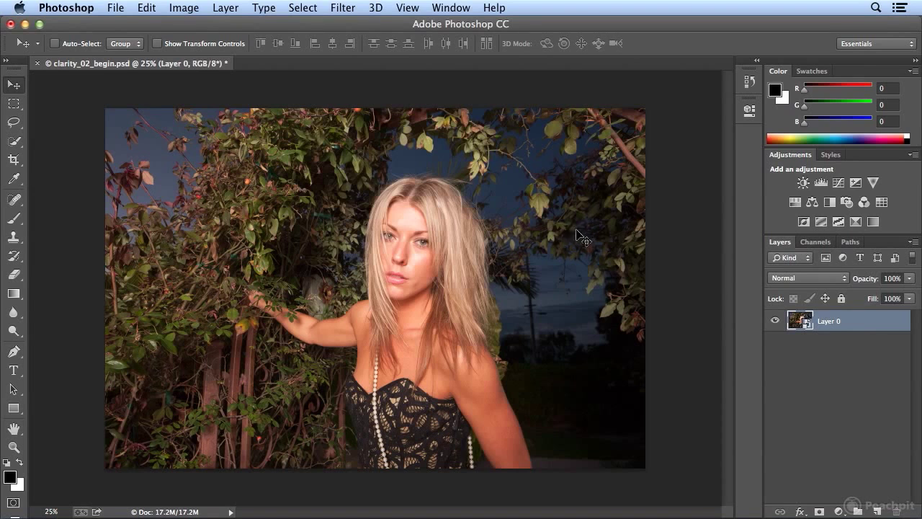
mouse_move(135, 80)
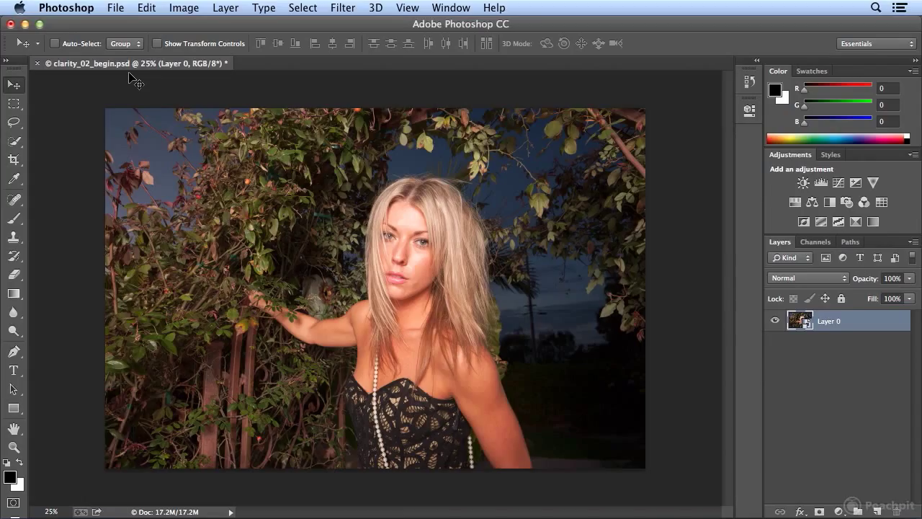
mouse_move(825, 326)
text(woman)
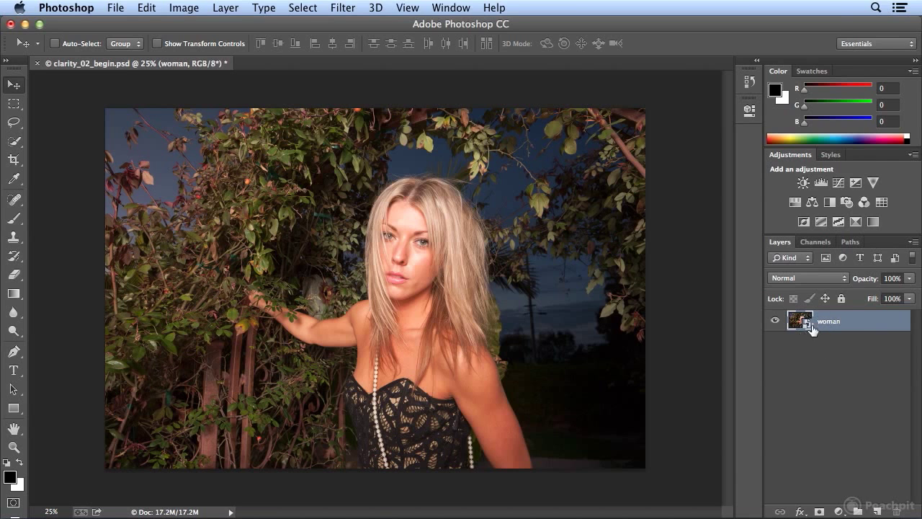
mouse_move(799, 331)
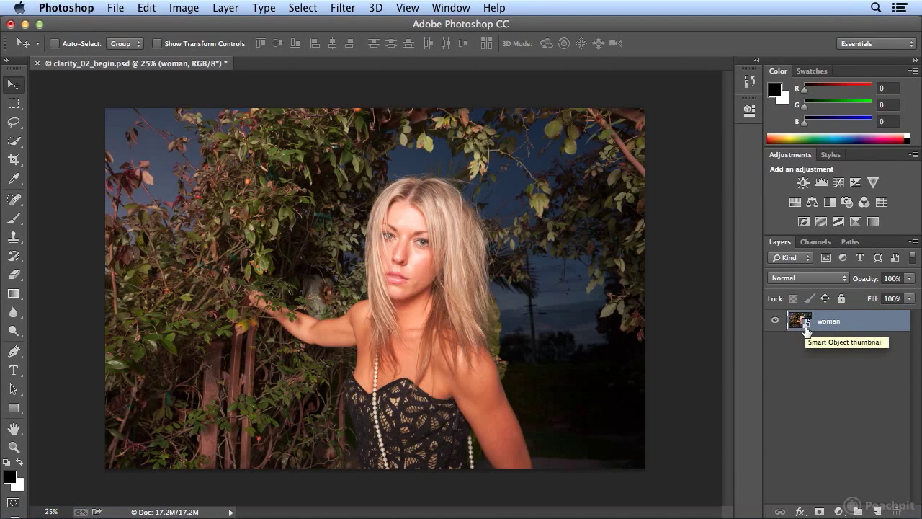
click(343, 9)
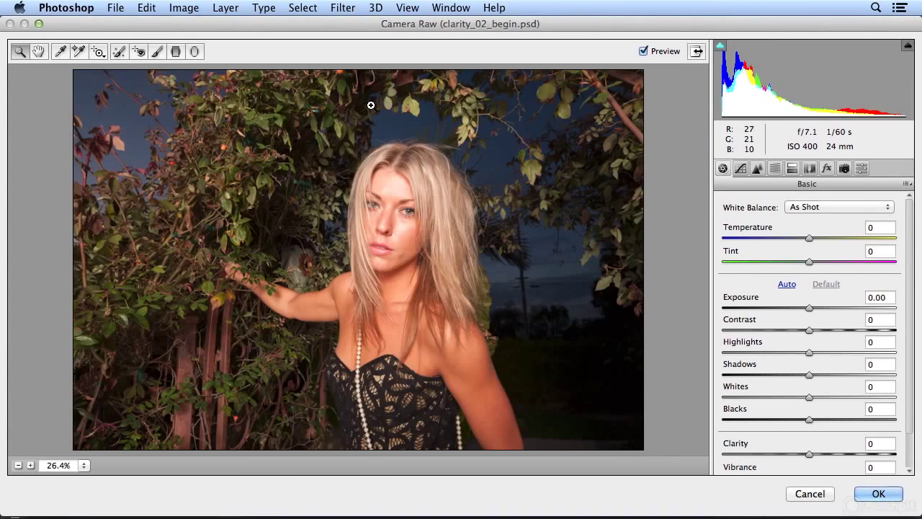
mouse_move(810, 461)
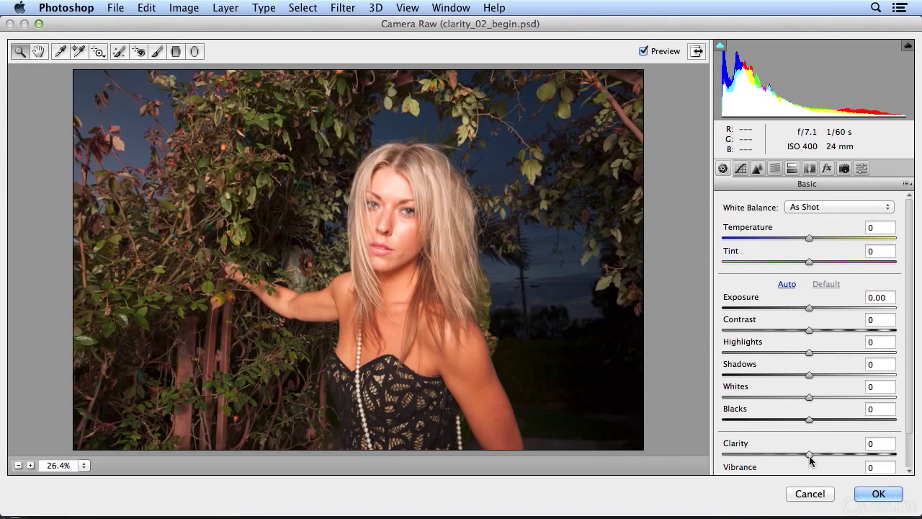
Step: In Camera Raw set Clarity -100, Exposure +0.65, Contrast +41 and Highlights +26
drag(810, 455, 723, 455)
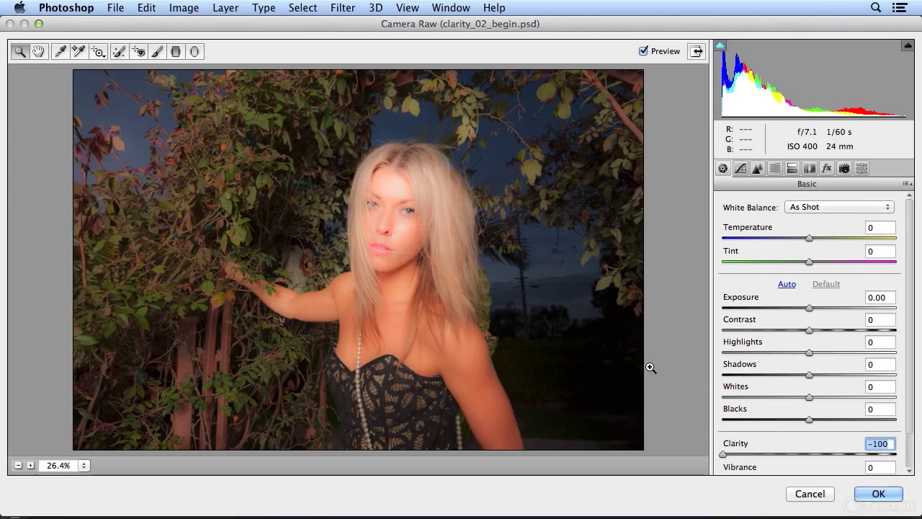
mouse_move(810, 311)
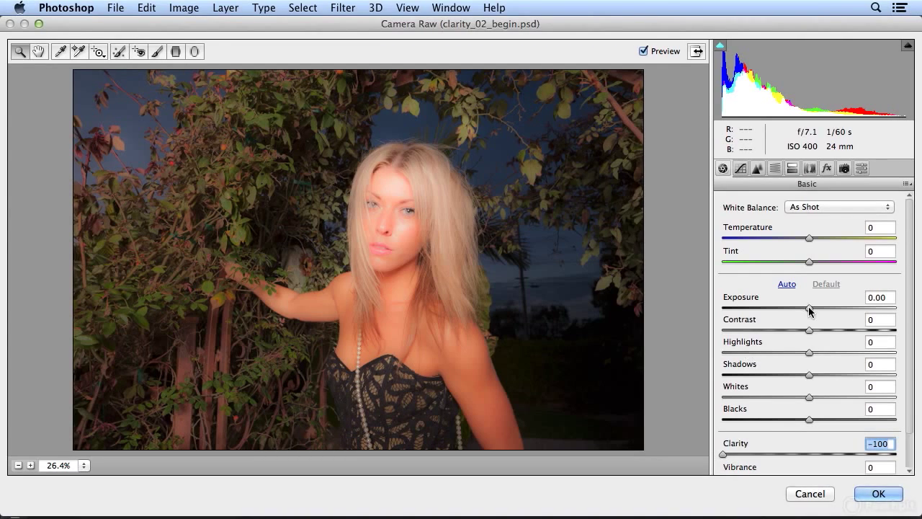
drag(810, 309, 828, 309)
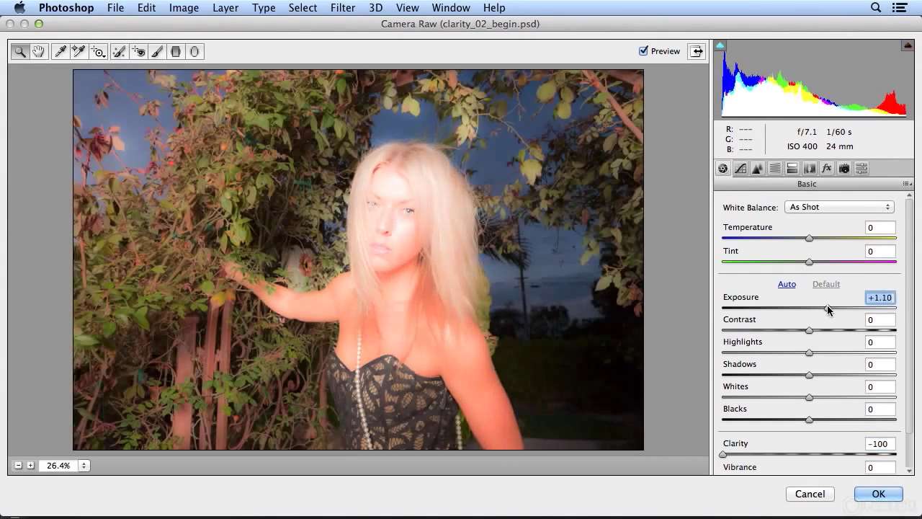
drag(829, 309, 820, 309)
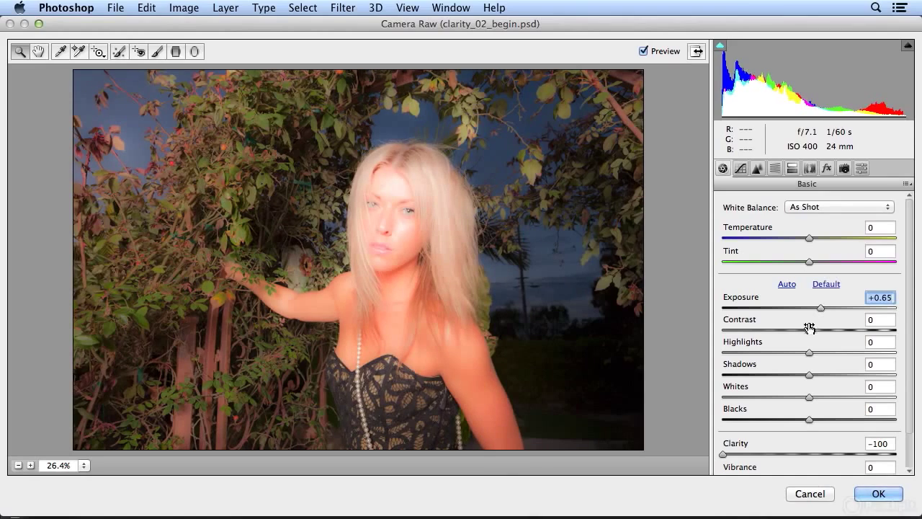
drag(809, 330, 781, 330)
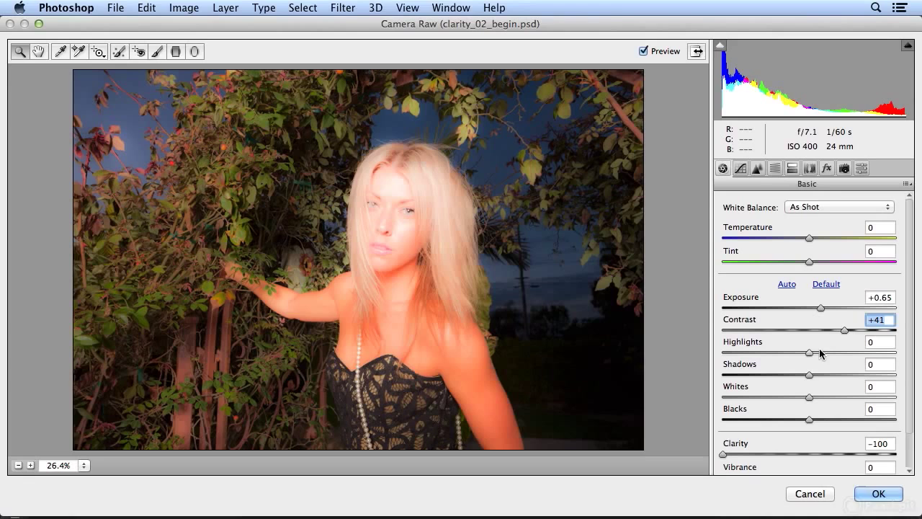
drag(810, 353, 827, 353)
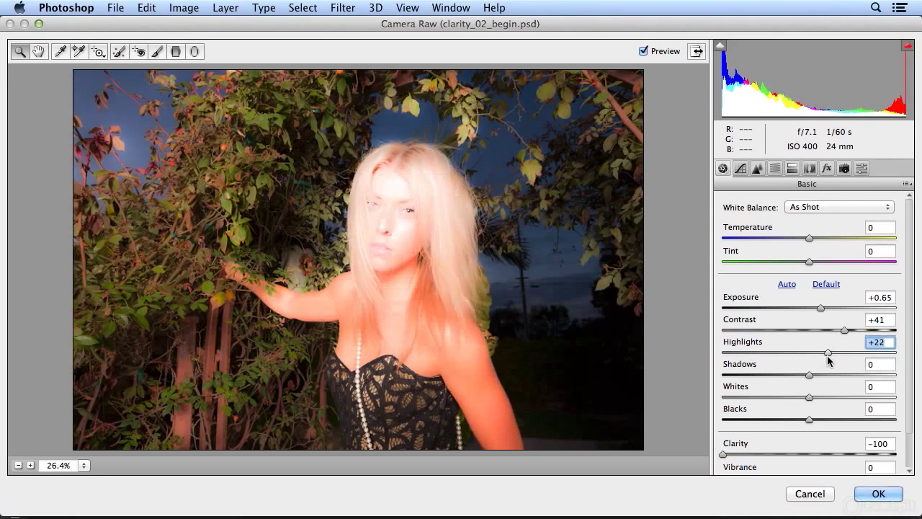
drag(827, 353, 833, 353)
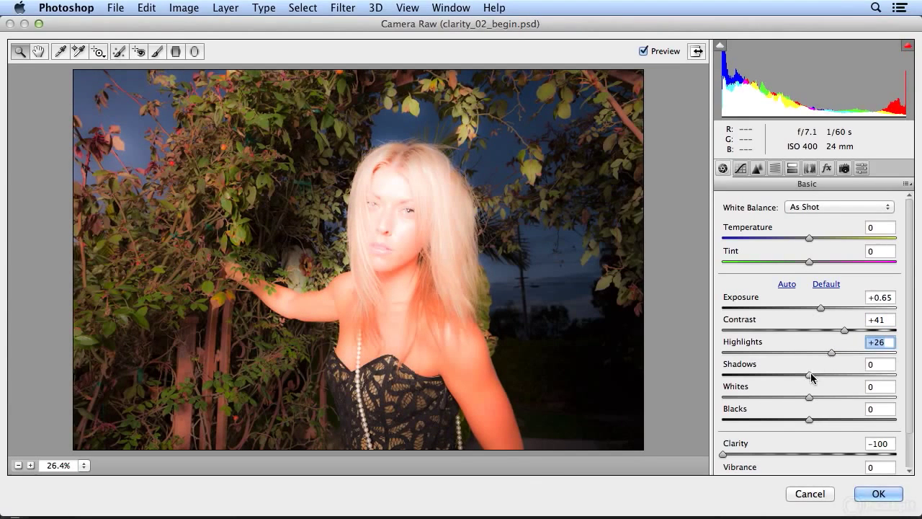
Step: Set Shadows -66, Whites +54, Blacks -71 and Vibrance -38 for deep blacks and muted colours
drag(810, 375, 735, 375)
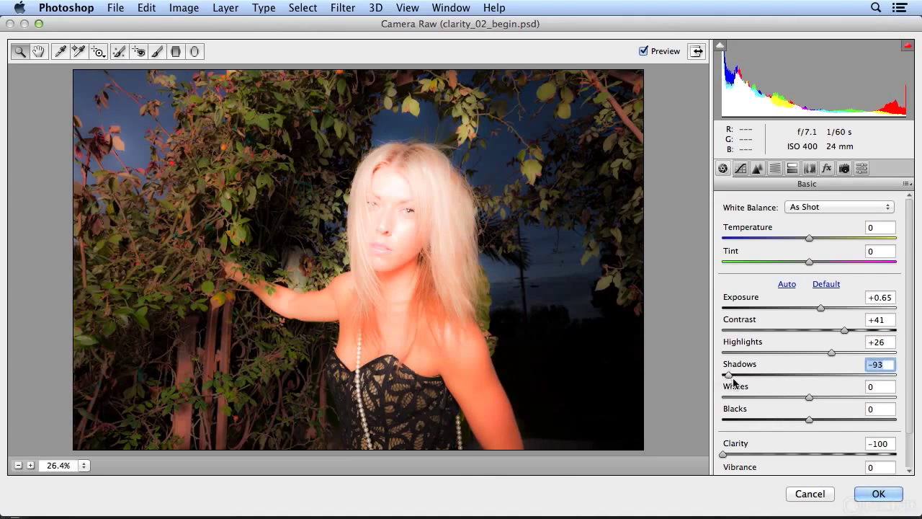
drag(724, 375, 752, 375)
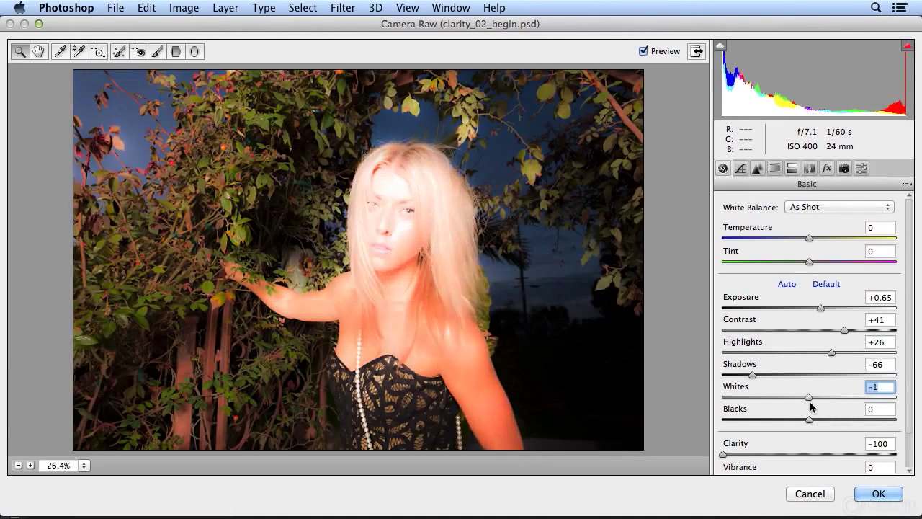
drag(808, 397, 853, 397)
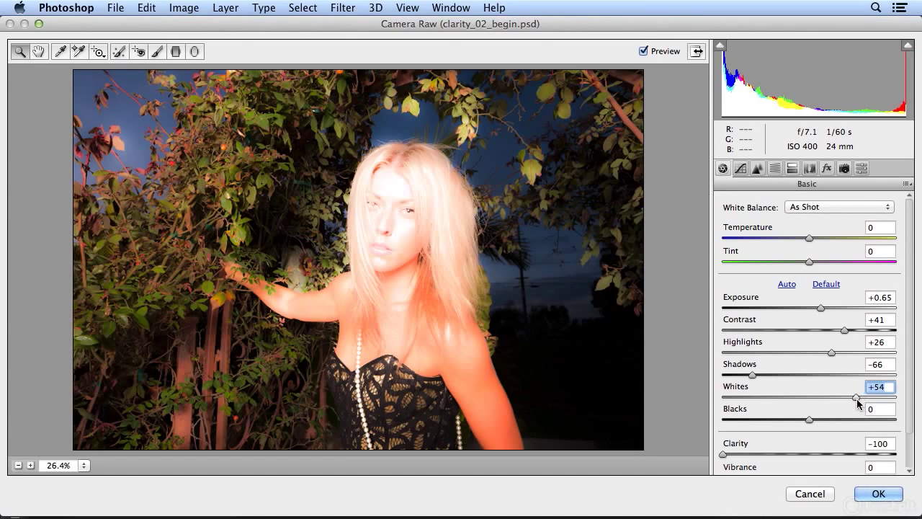
drag(810, 419, 807, 420)
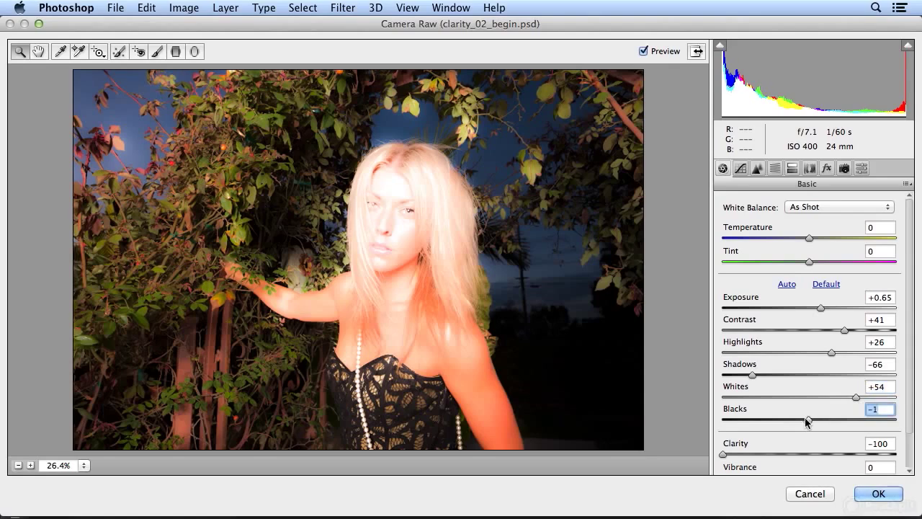
drag(807, 421, 755, 420)
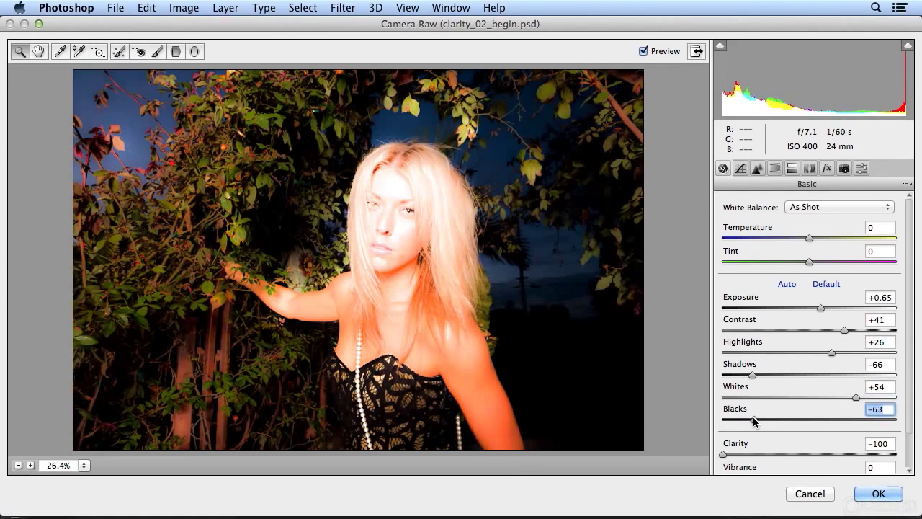
drag(755, 421, 749, 420)
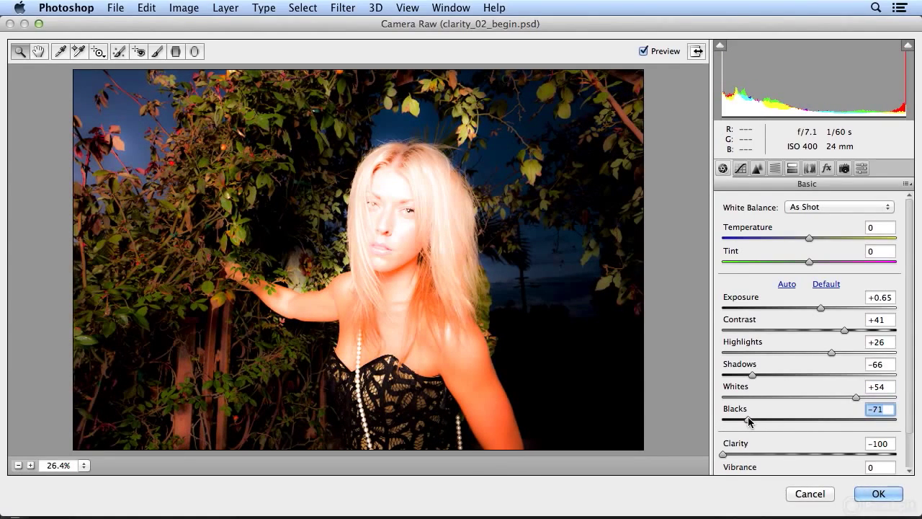
scroll(down, 3)
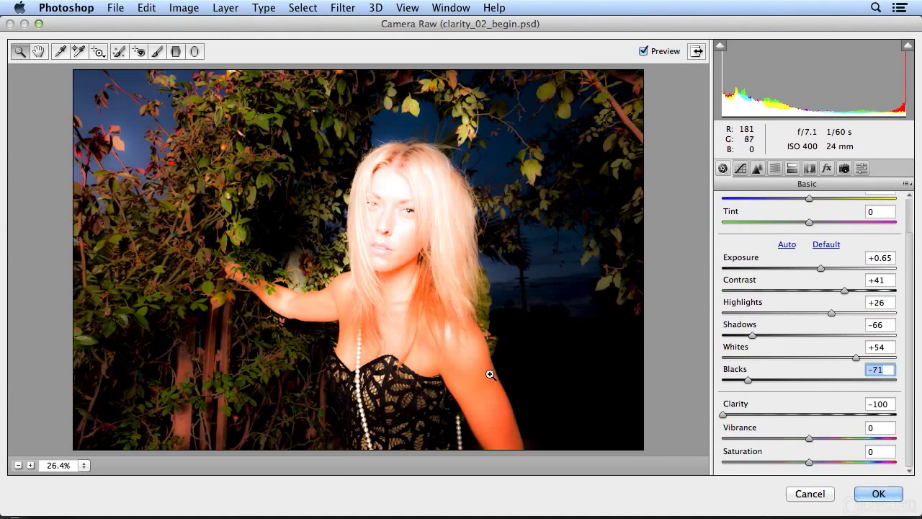
mouse_move(816, 440)
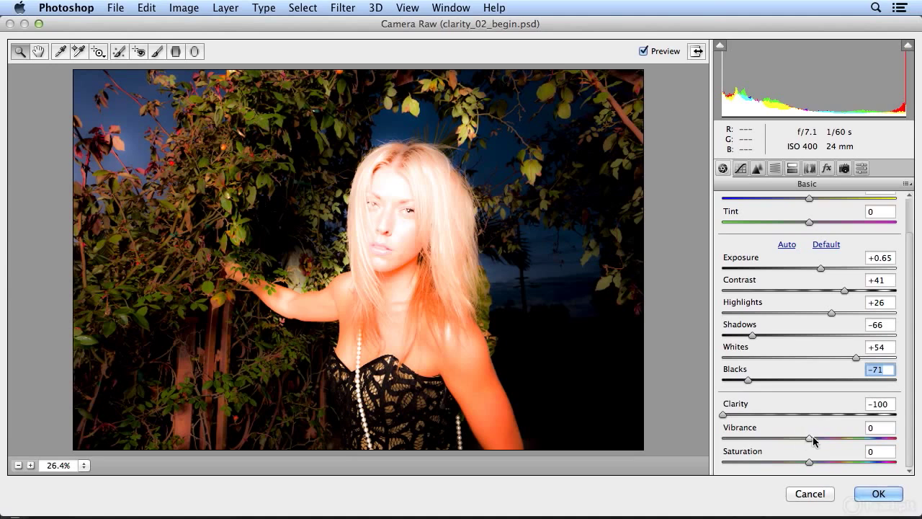
drag(808, 438, 776, 438)
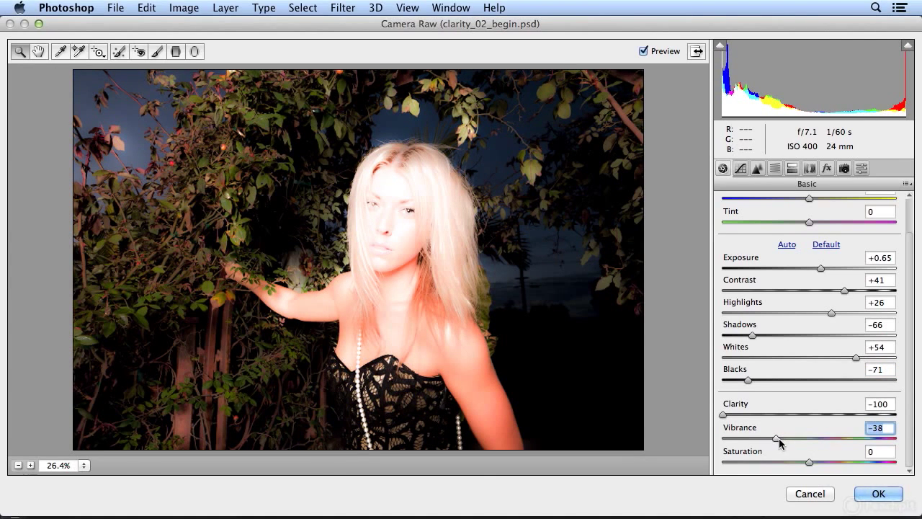
mouse_move(553, 194)
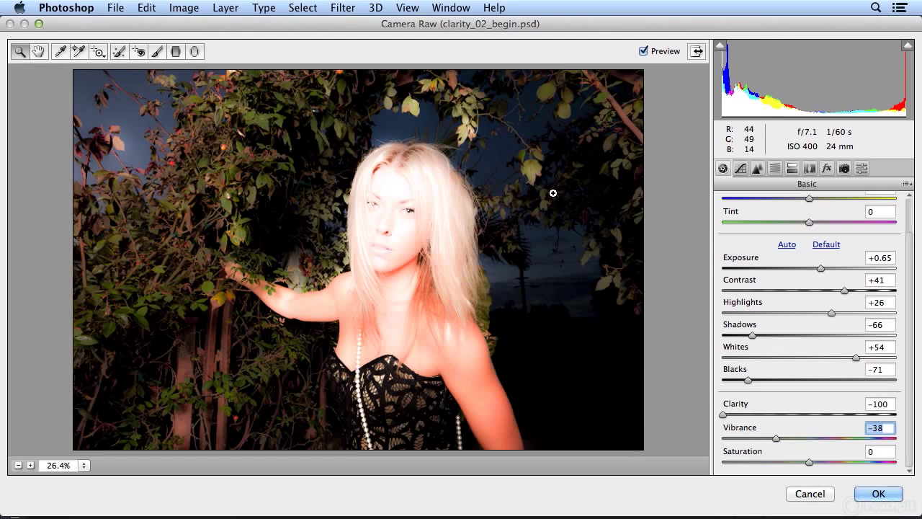
mouse_move(588, 277)
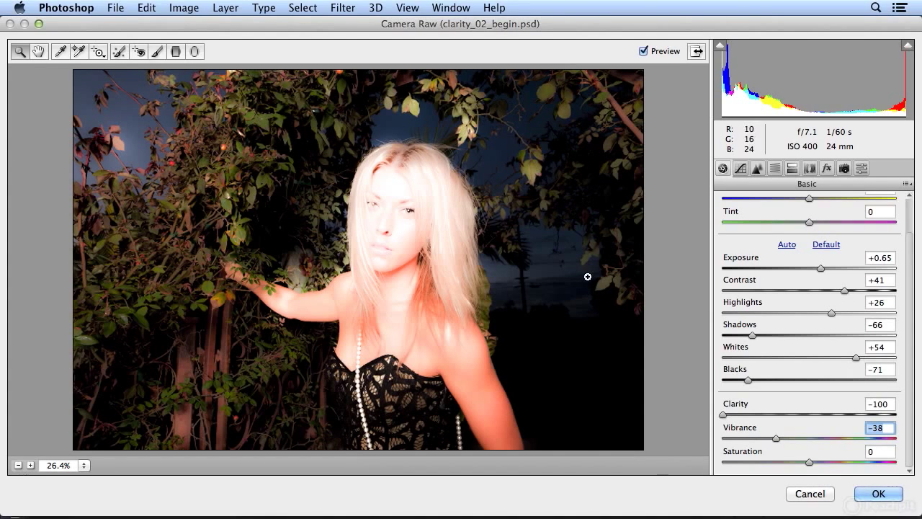
mouse_move(260, 55)
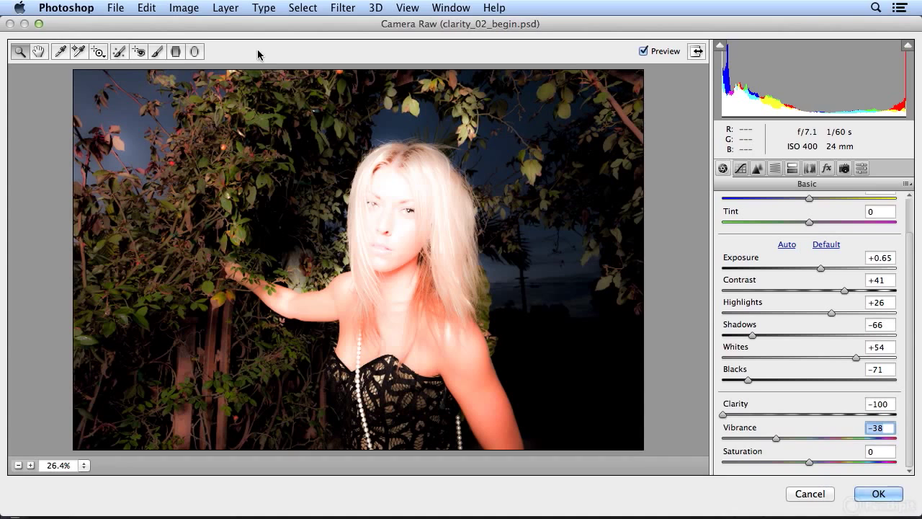
Step: Set up the Adjustment Brush with no colour tint and Exposure -2.50 to darken painted areas
click(156, 52)
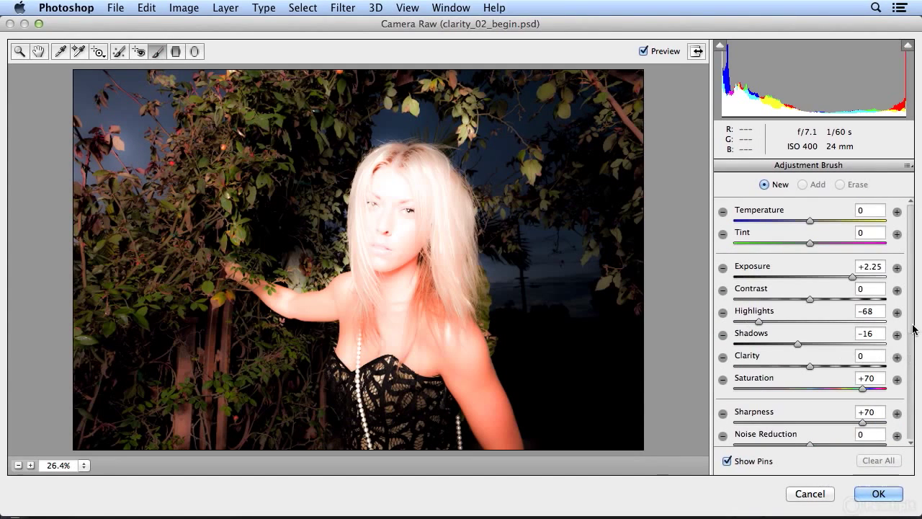
scroll(down, 3)
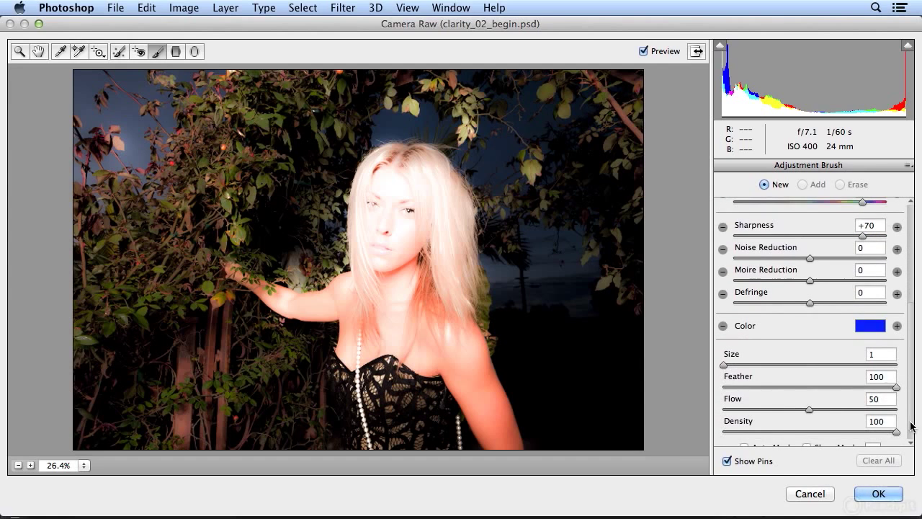
click(870, 325)
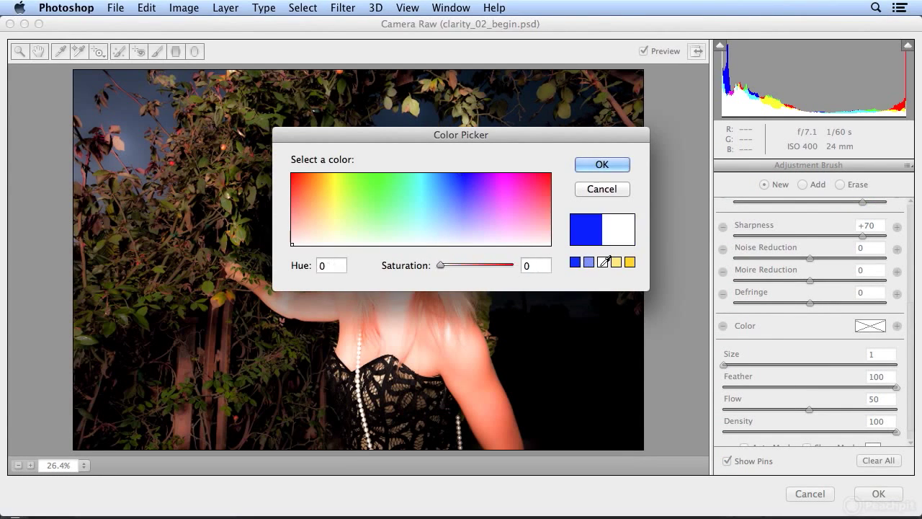
click(602, 165)
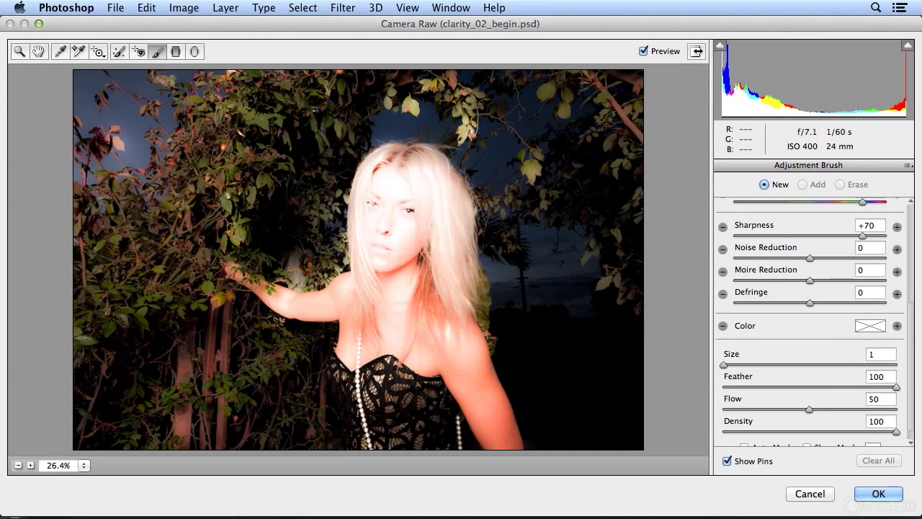
scroll(down, 3)
text(29)
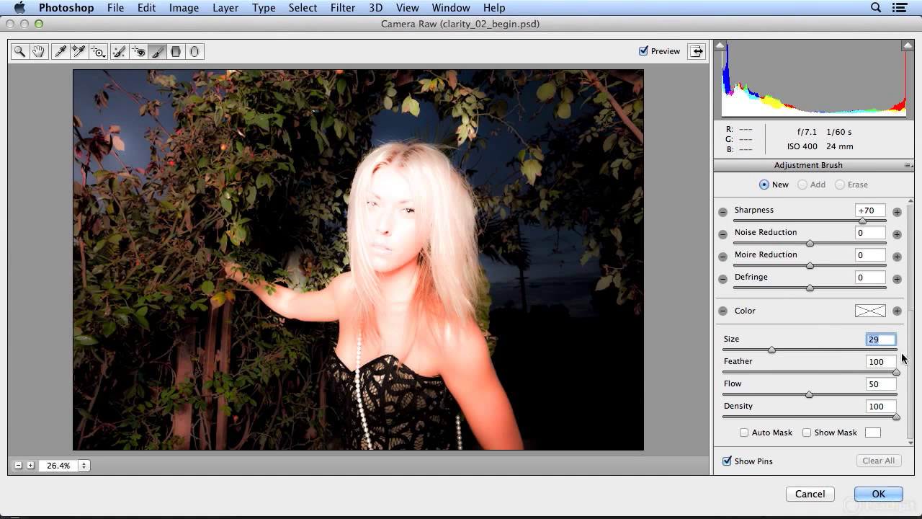
scroll(up, 3)
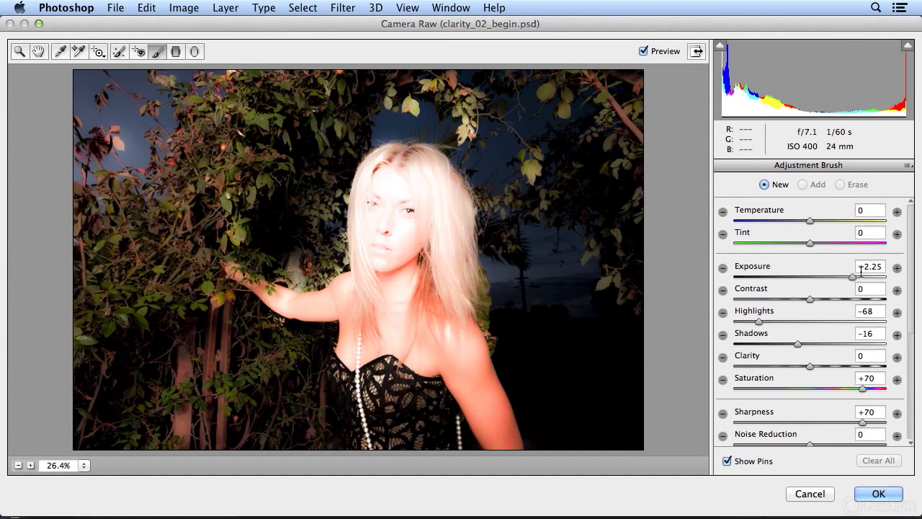
drag(860, 277, 762, 277)
text(0)
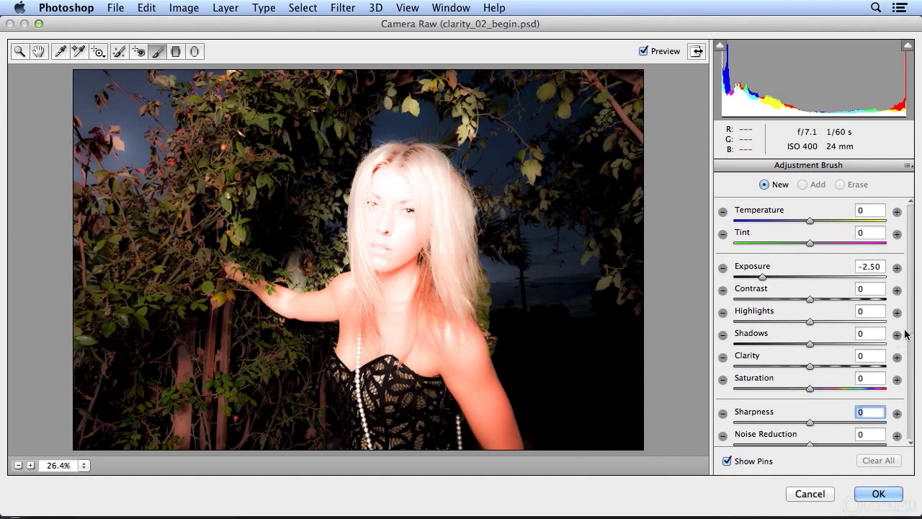
Step: Paint the darkening brush over the foliage around the woman, including the patch near her arm
scroll(down, 3)
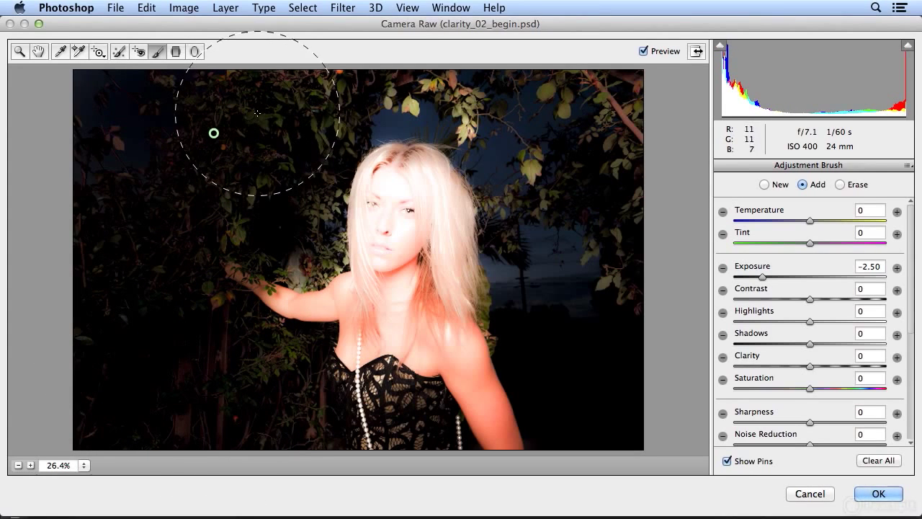
scroll(down, 3)
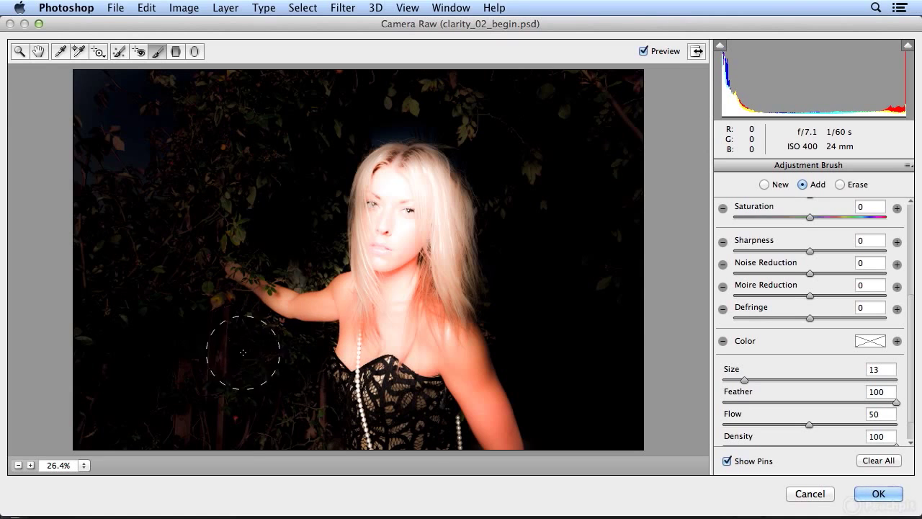
click(187, 180)
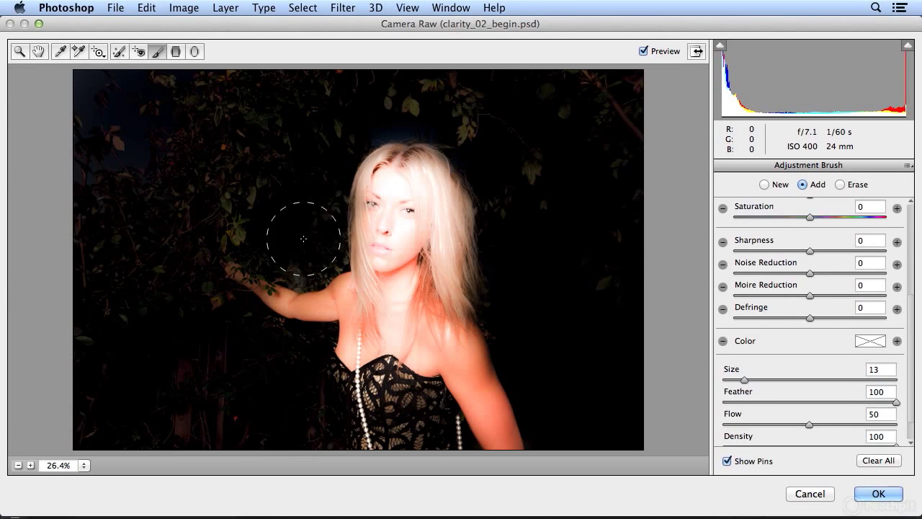
mouse_move(507, 193)
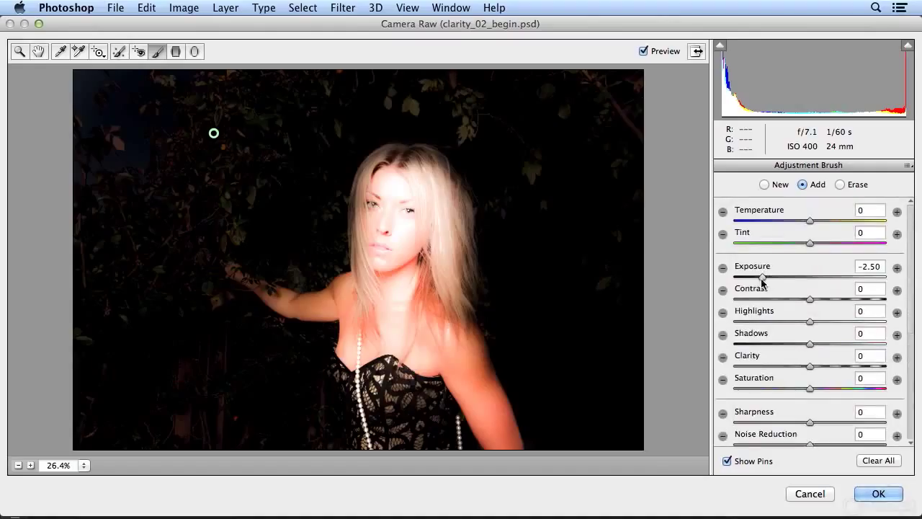
Step: Deepen the brush exposure to -3.60 and erase the darkening from the woman's head
drag(761, 279, 740, 279)
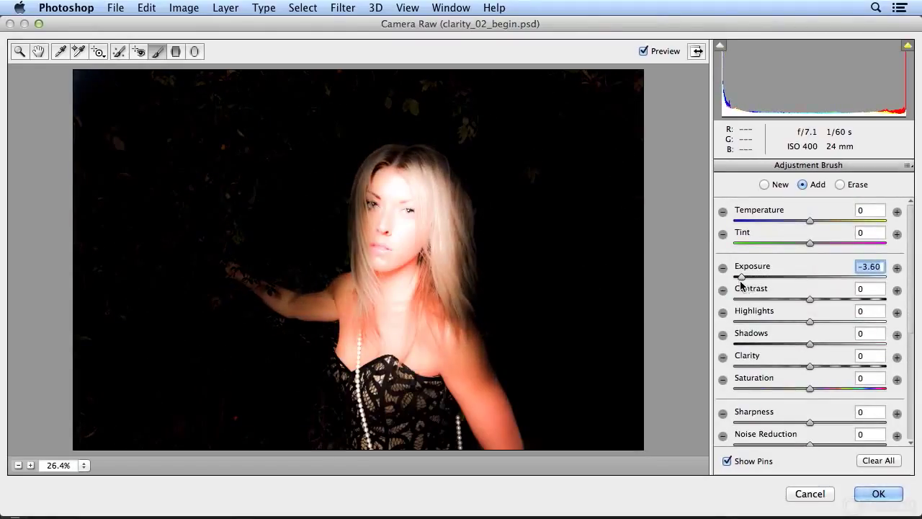
click(839, 185)
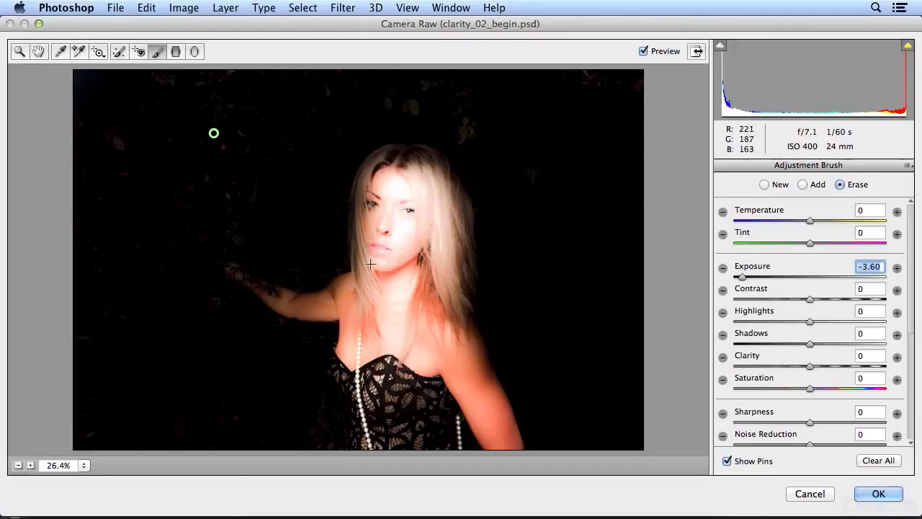
mouse_move(392, 283)
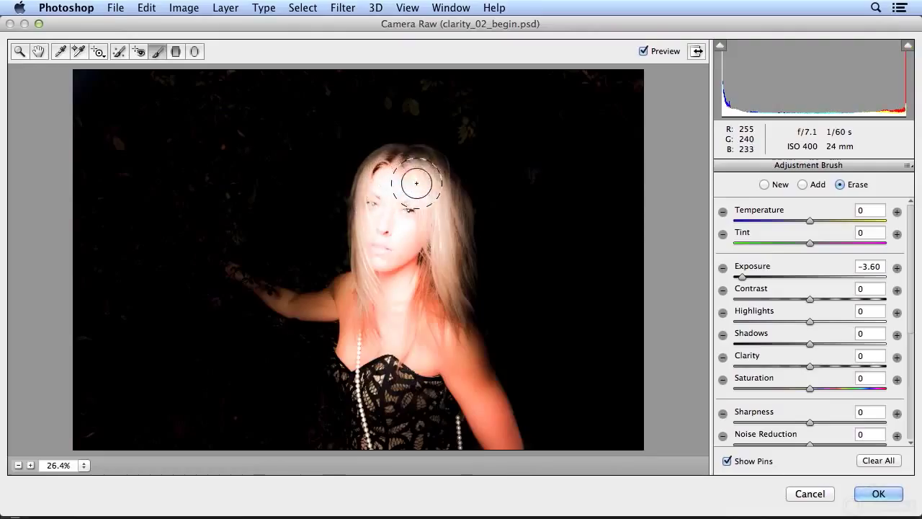
drag(416, 182, 433, 291)
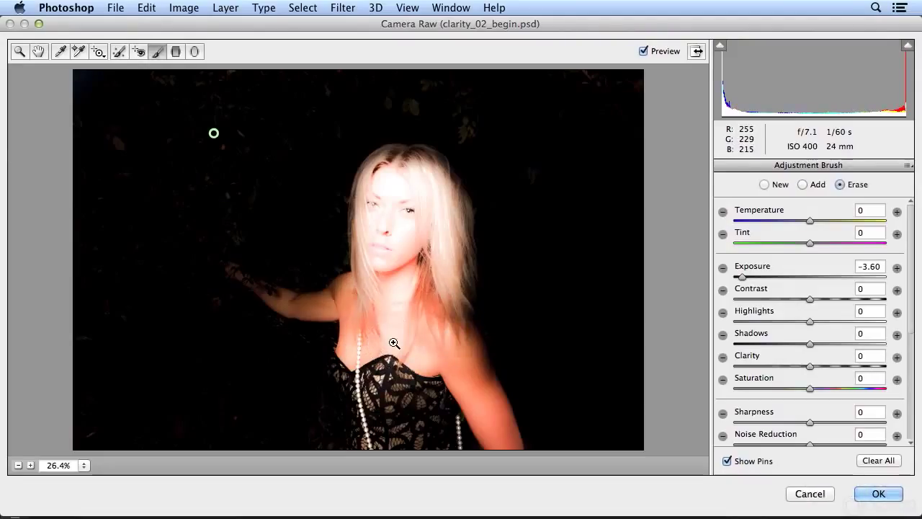
click(801, 184)
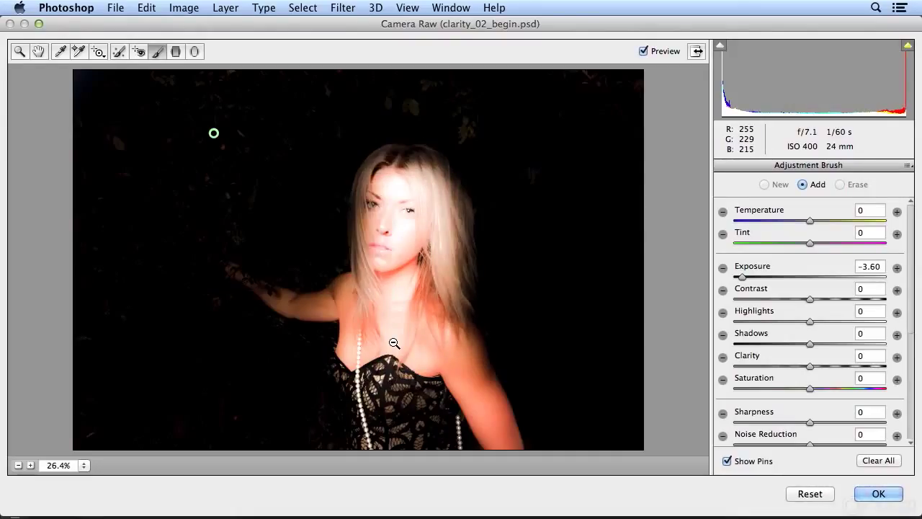
Step: Compare the background at -2.50, then restore the stronger -3.60 darkening
drag(742, 277, 761, 276)
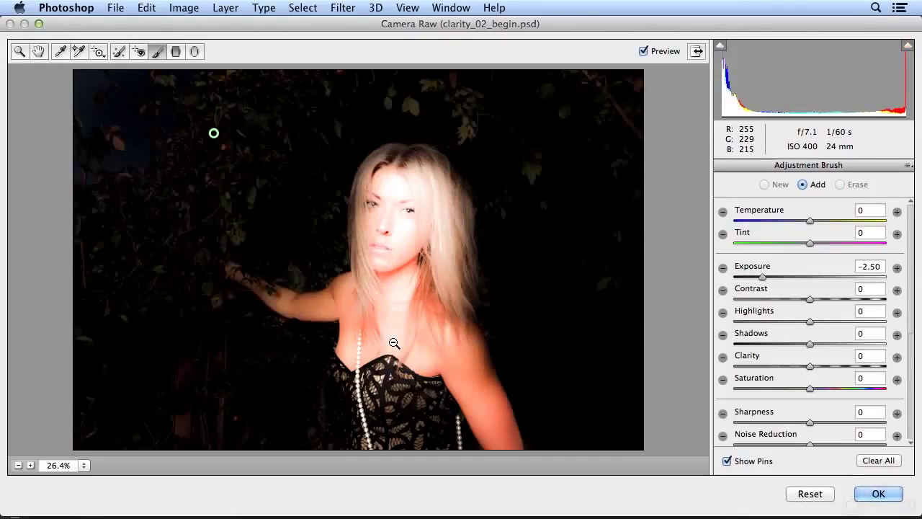
click(840, 185)
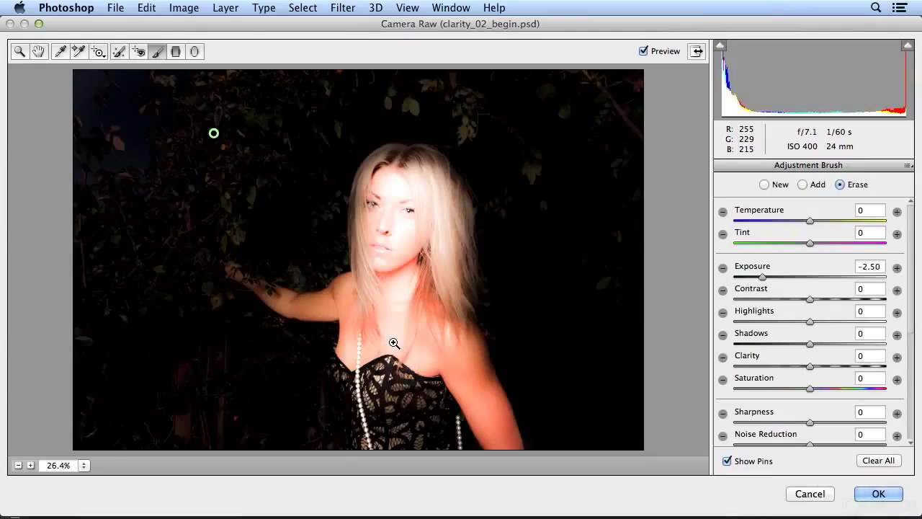
drag(763, 277, 742, 277)
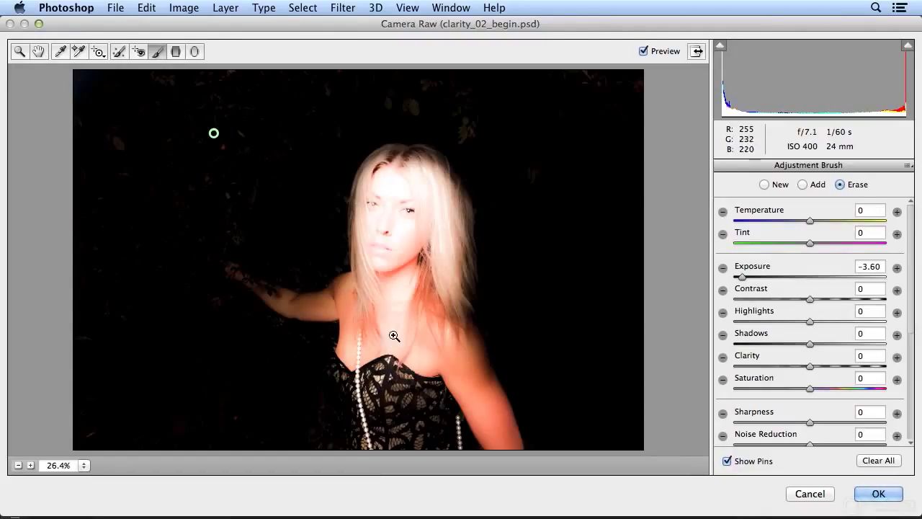
mouse_move(294, 58)
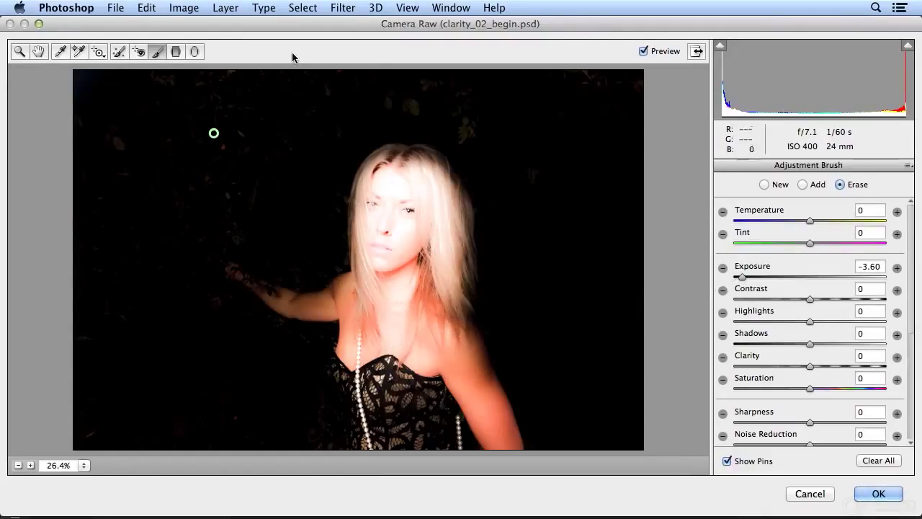
Step: Back in the Basic panel, lower Highlights to about -3 and Whites to +25
click(723, 167)
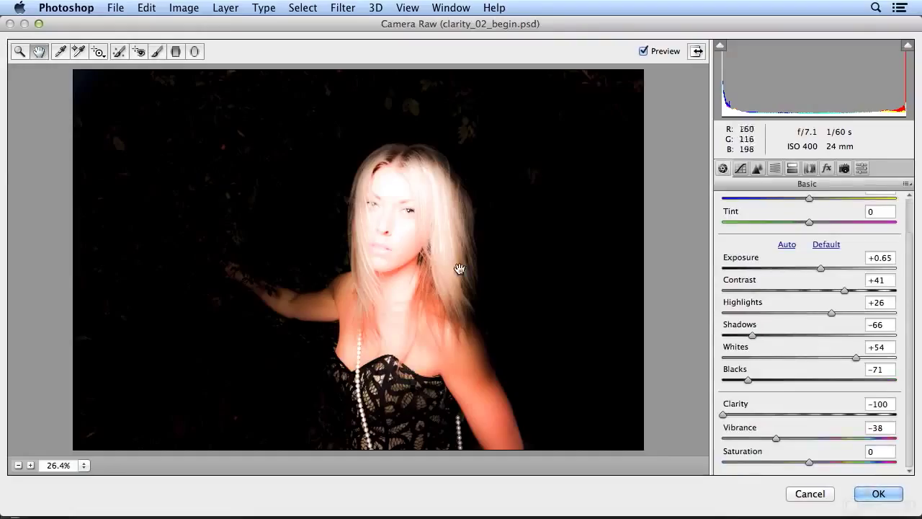
drag(830, 313, 819, 313)
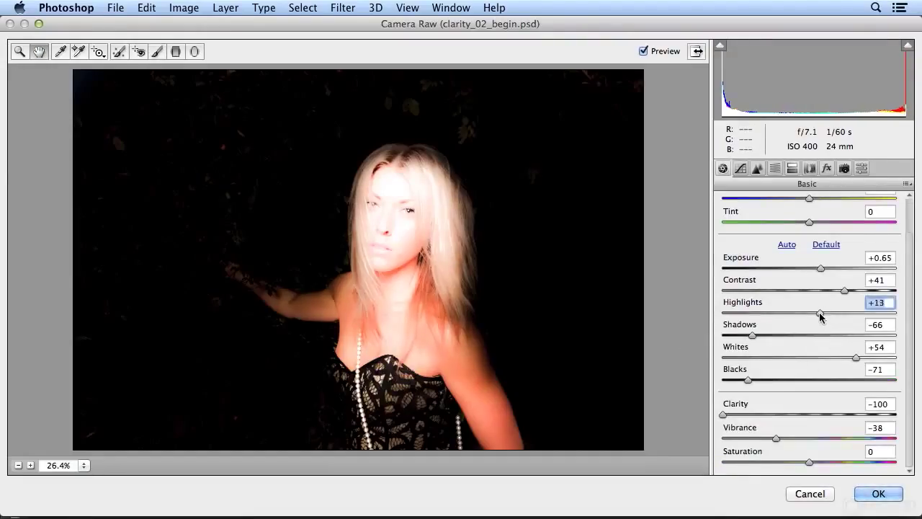
drag(821, 313, 807, 313)
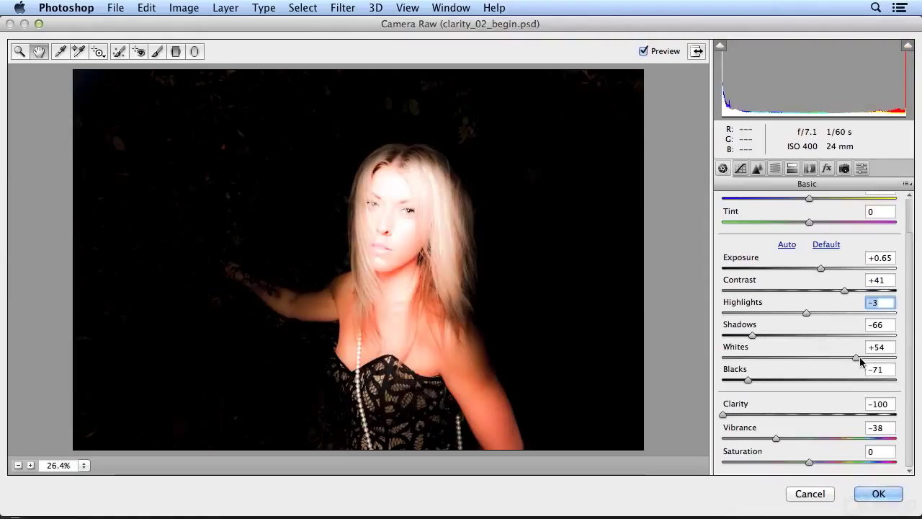
drag(858, 358, 829, 358)
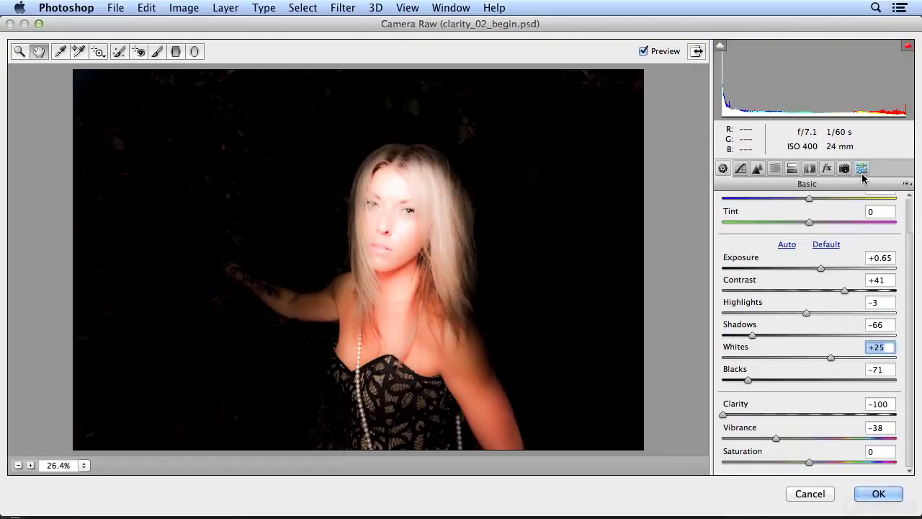
Step: Review the Basic, Split Toning and Camera Calibration settings before returning to the Presets list
click(862, 167)
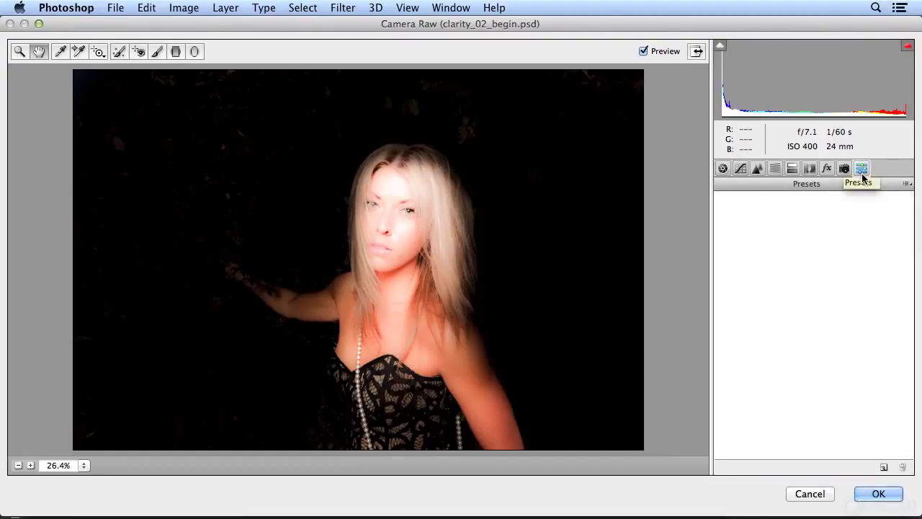
click(723, 167)
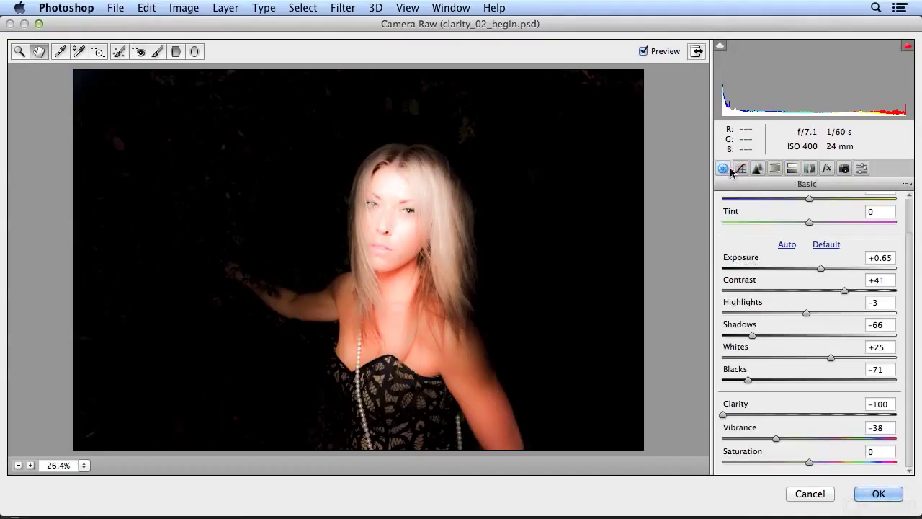
click(810, 168)
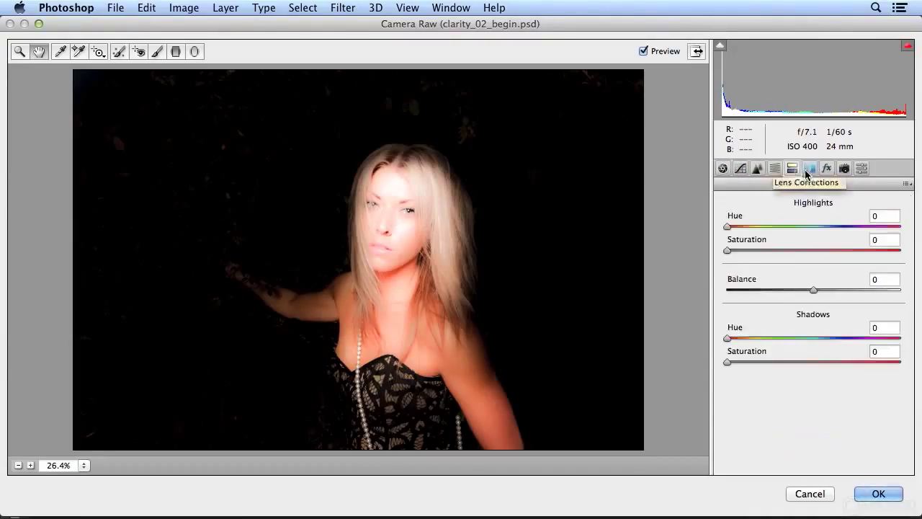
click(845, 167)
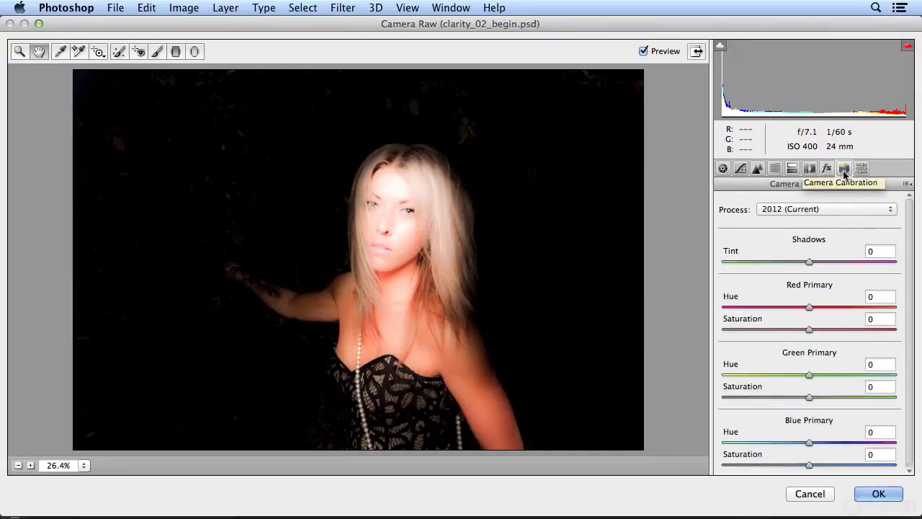
click(862, 167)
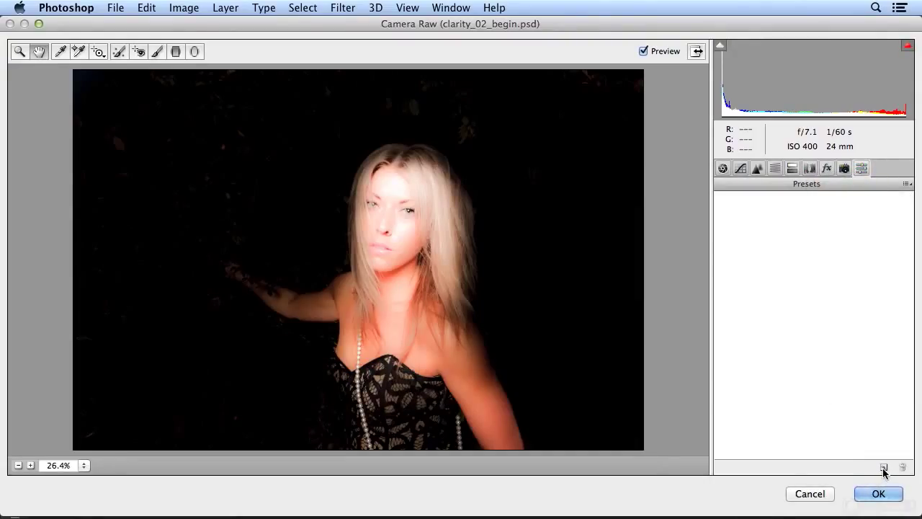
Step: Save the current settings as a new preset named 'dark ethereal'
click(885, 467)
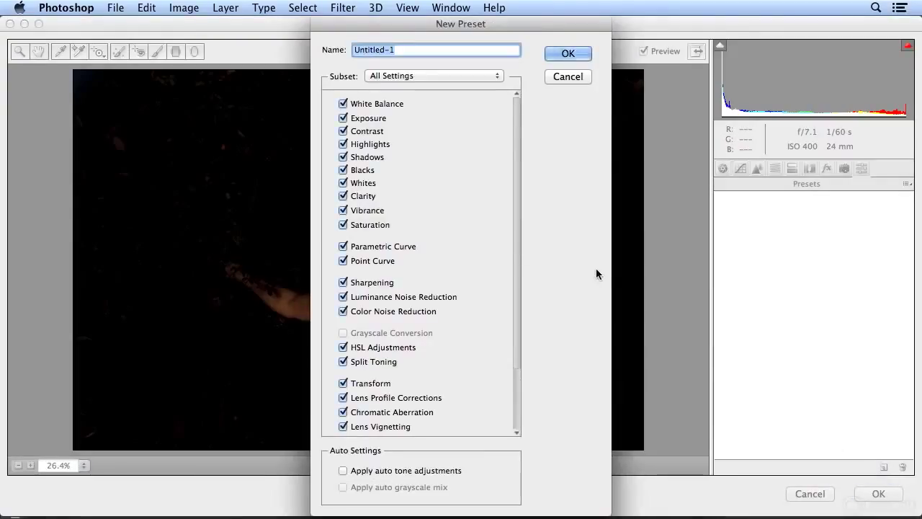
text(dark)
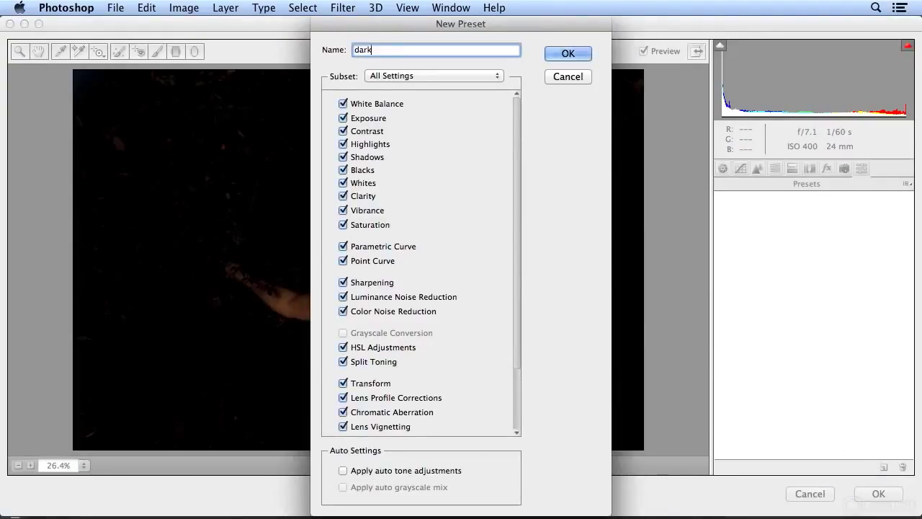
text(ethereal)
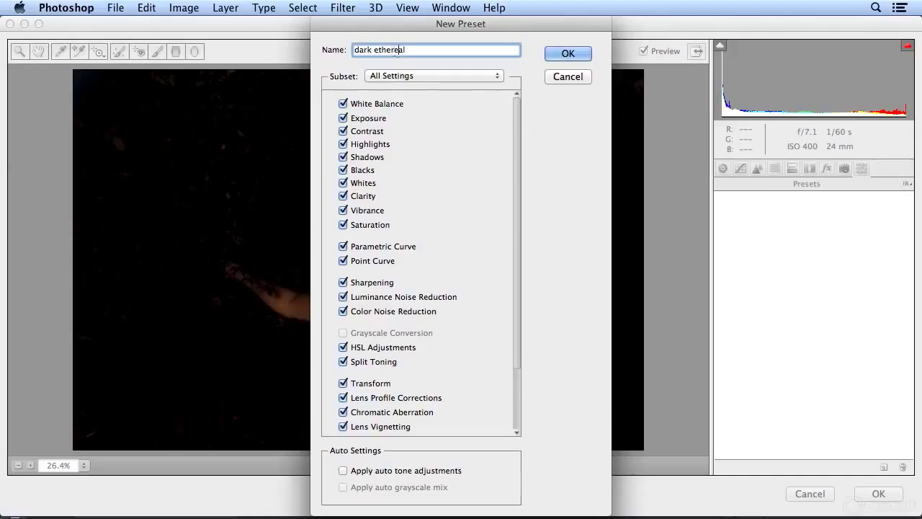
click(568, 54)
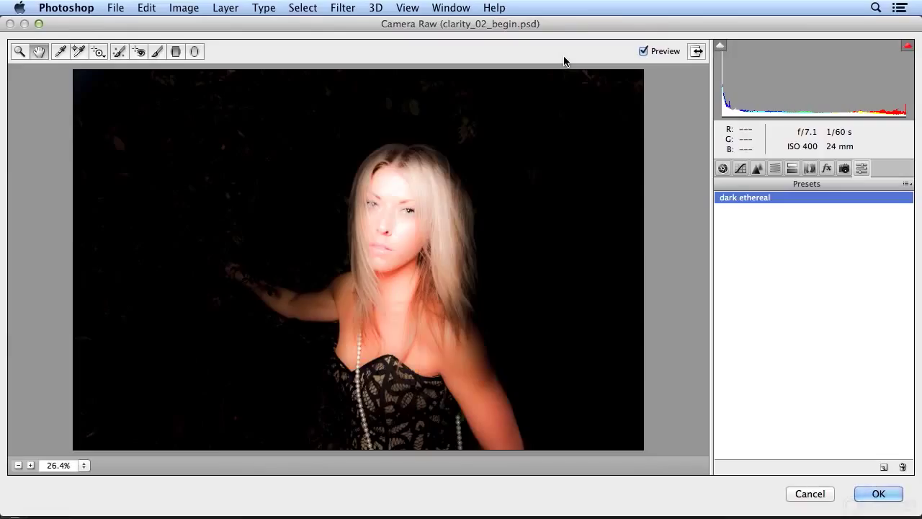
mouse_move(652, 169)
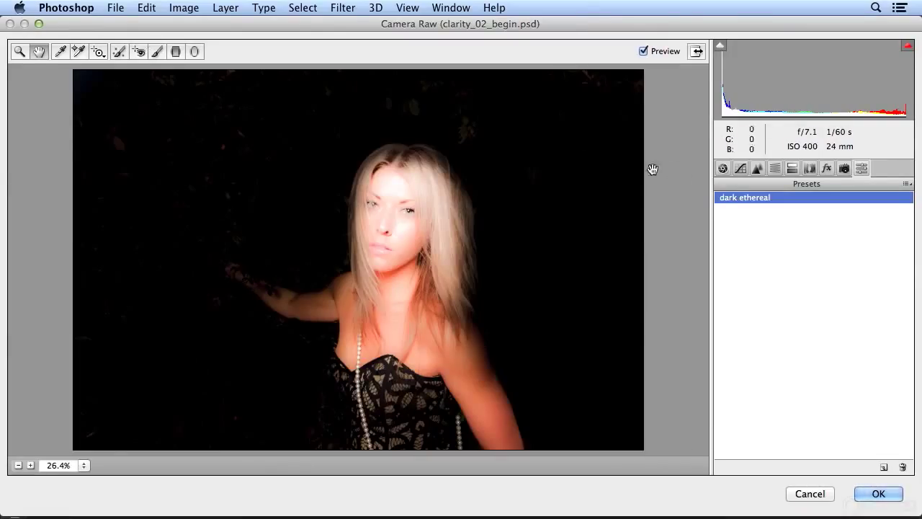
Step: In the Basic panel push Clarity to +100 and begin muting Vibrance to about -39
click(723, 167)
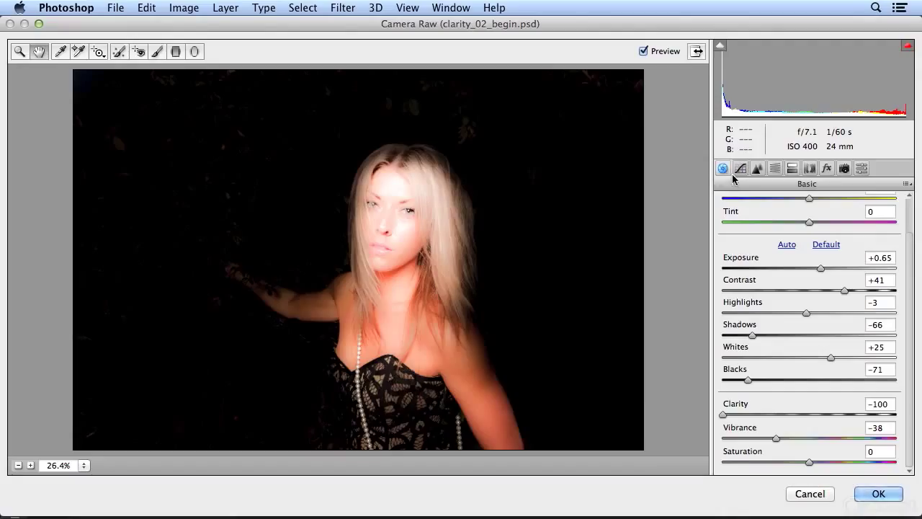
mouse_move(727, 421)
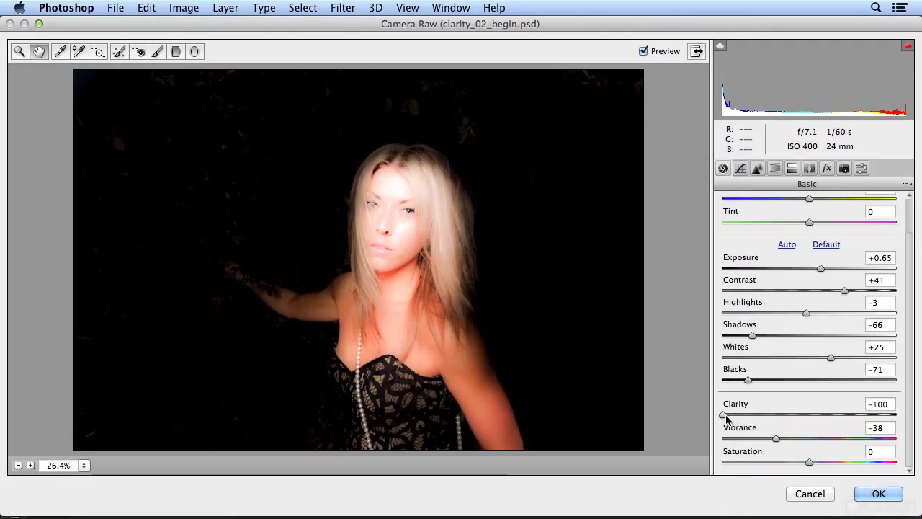
drag(724, 415, 896, 415)
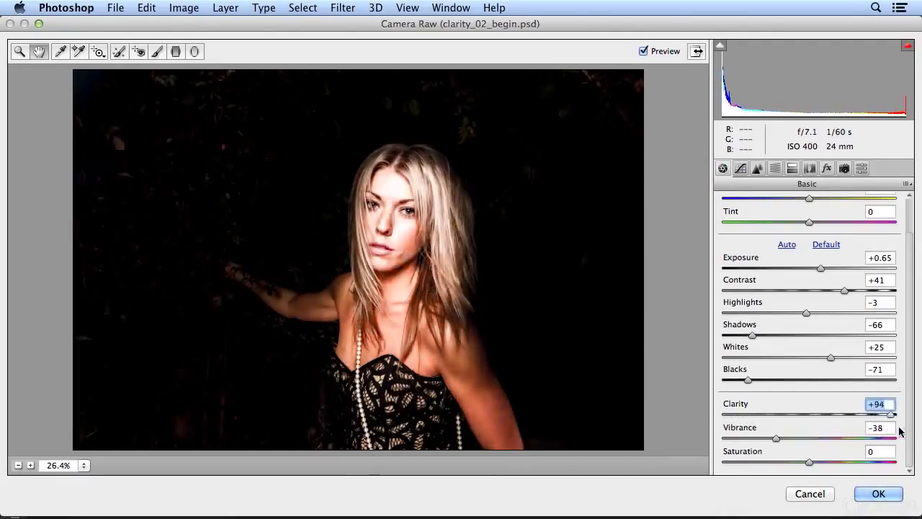
drag(893, 415, 899, 415)
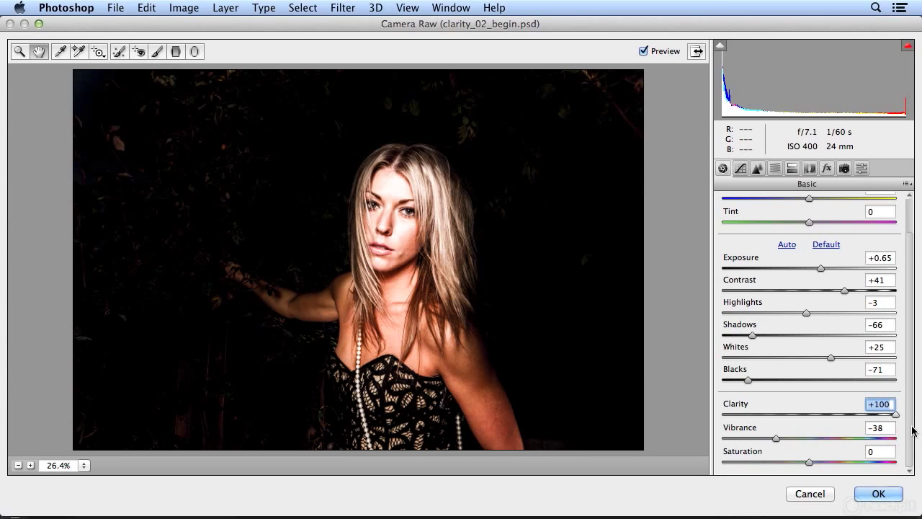
drag(796, 438, 793, 438)
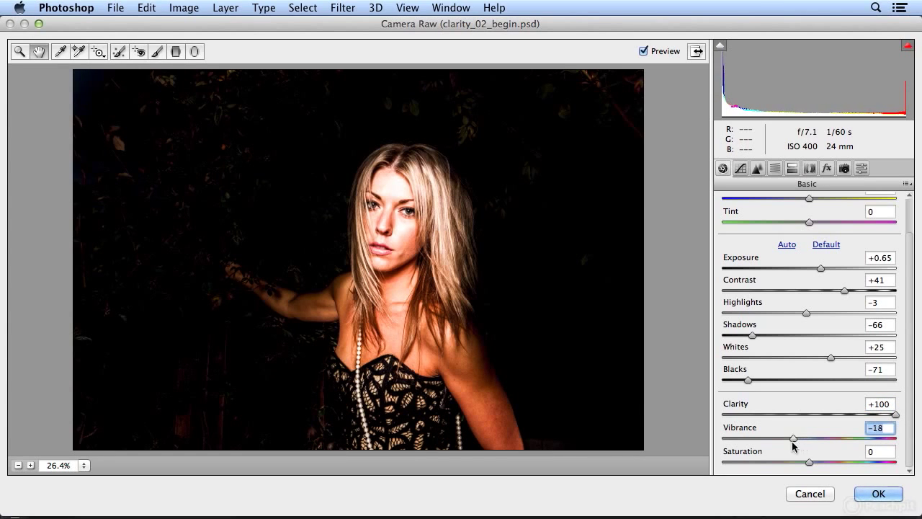
drag(794, 438, 763, 438)
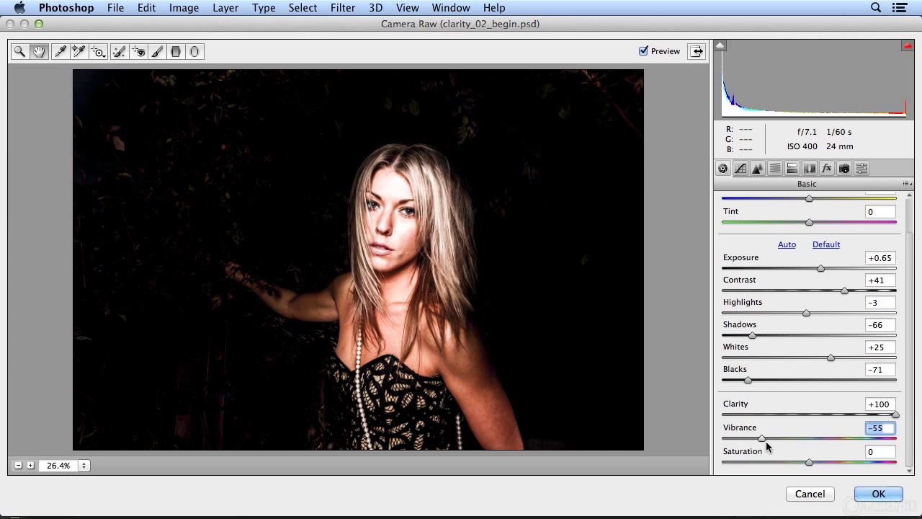
drag(763, 438, 775, 438)
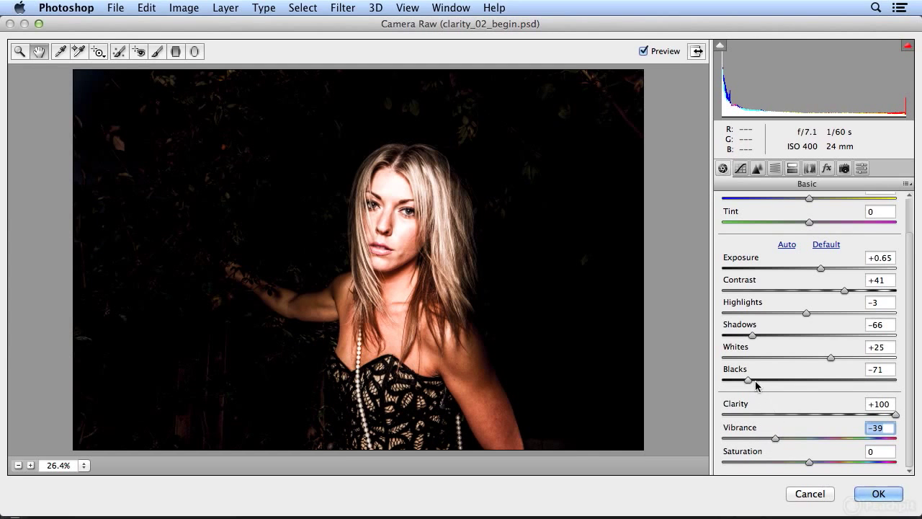
Step: Deepen Blacks to -83, lower Vibrance to -56 and nudge Highlights to +1
drag(747, 380, 723, 380)
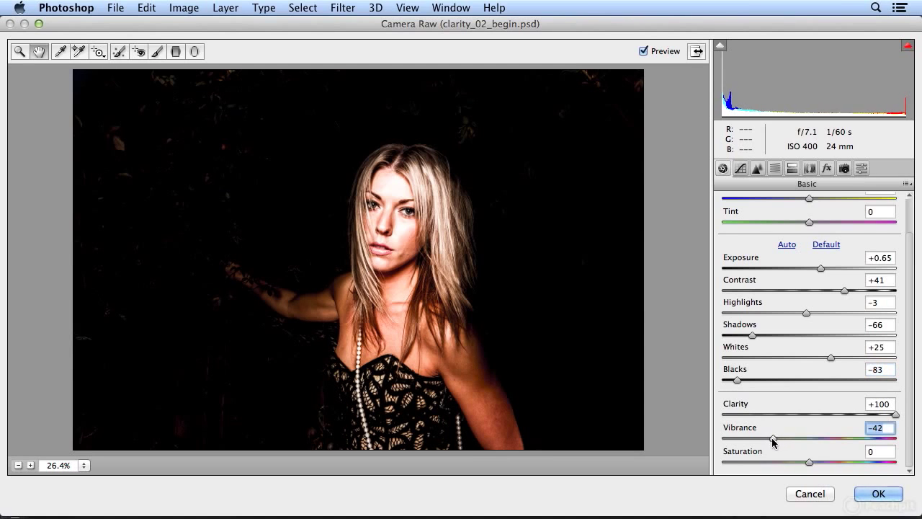
drag(772, 438, 761, 438)
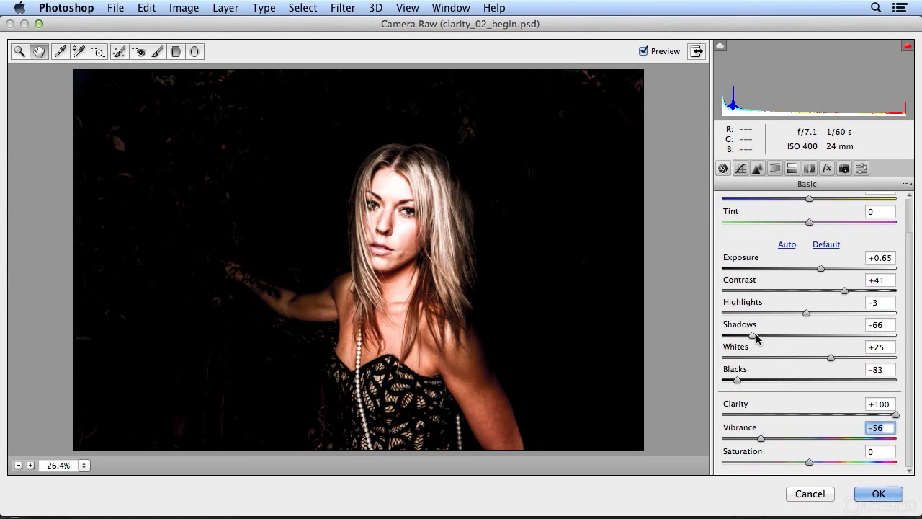
drag(806, 313, 813, 312)
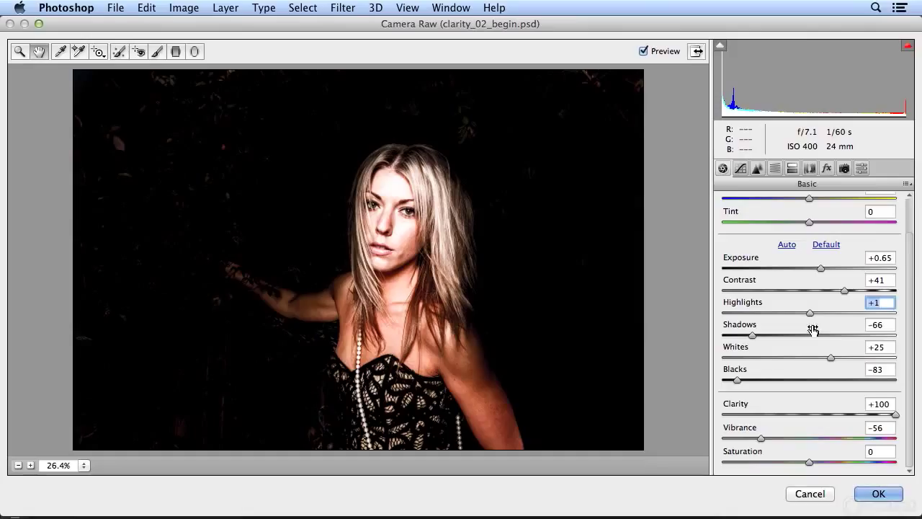
click(861, 167)
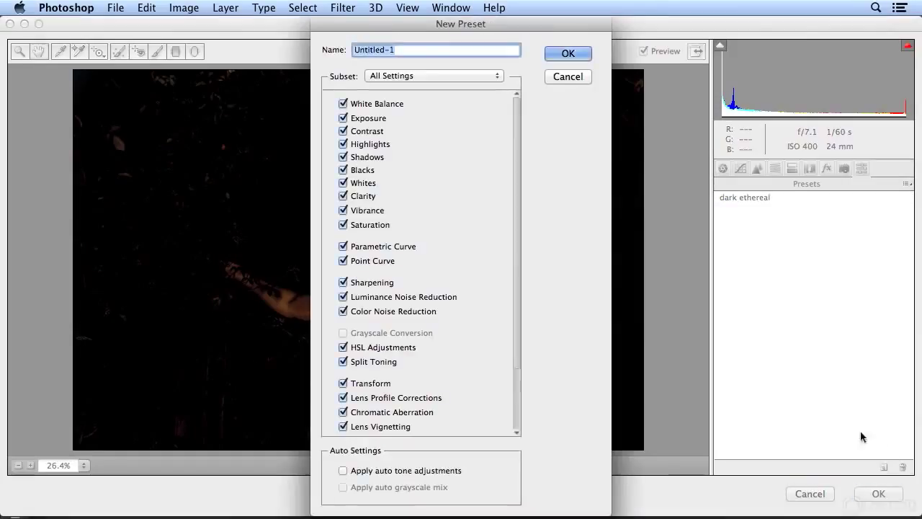
Step: Save the gritty settings as a second preset named 'dark strong'
text(dark)
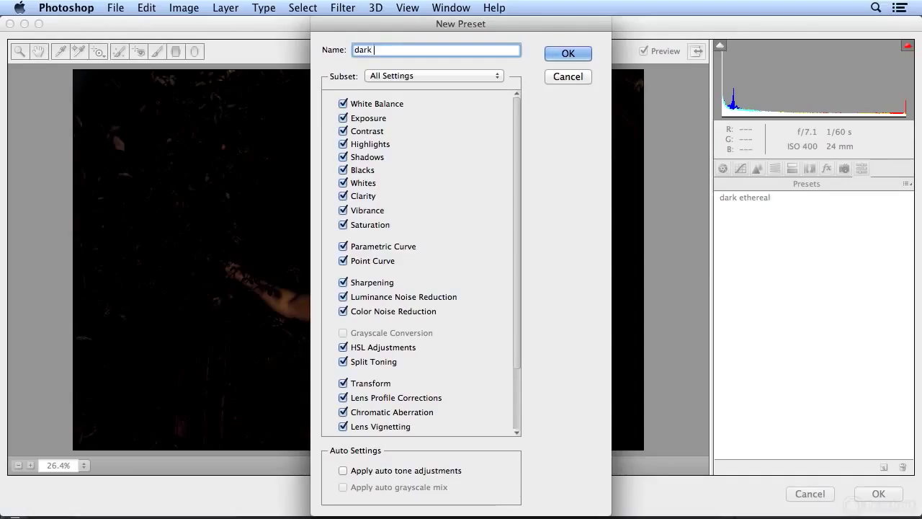
click(568, 53)
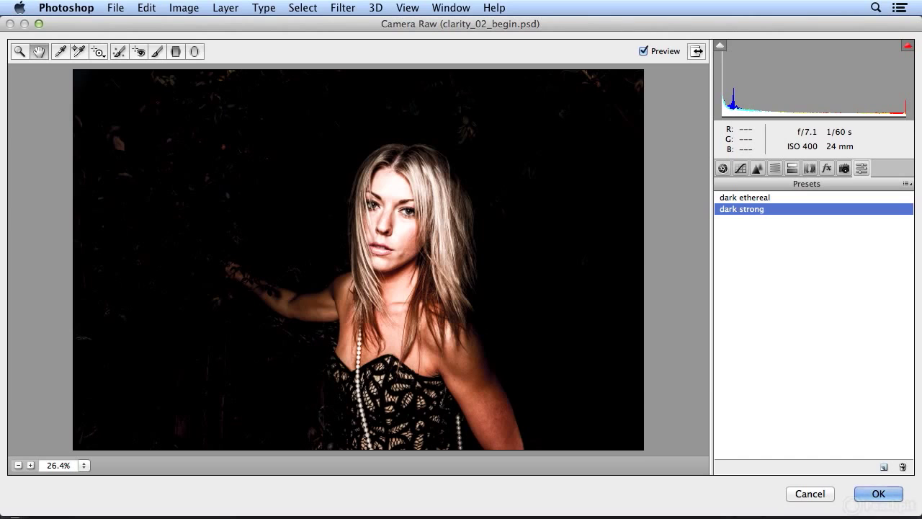
mouse_move(352, 202)
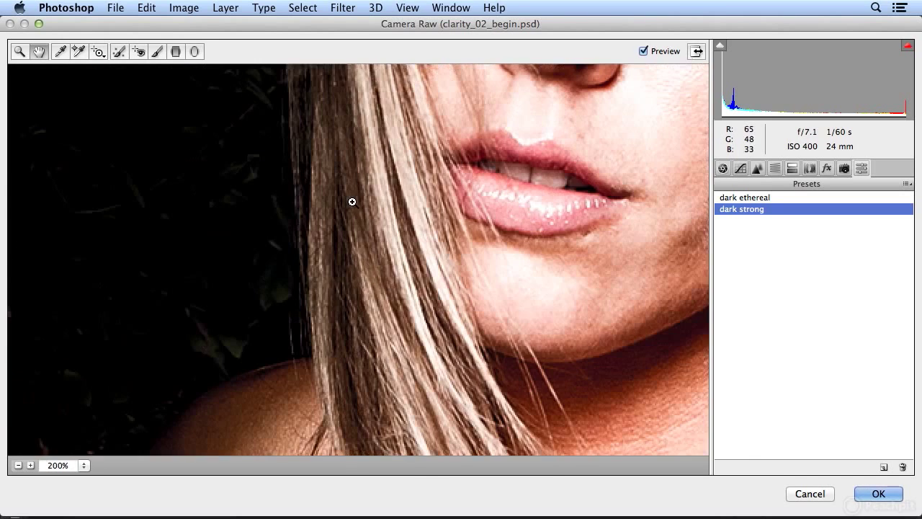
Step: Centre the eyes, paint the -3.60 exposure brush over both irises, then switch to Erase
drag(352, 202, 441, 336)
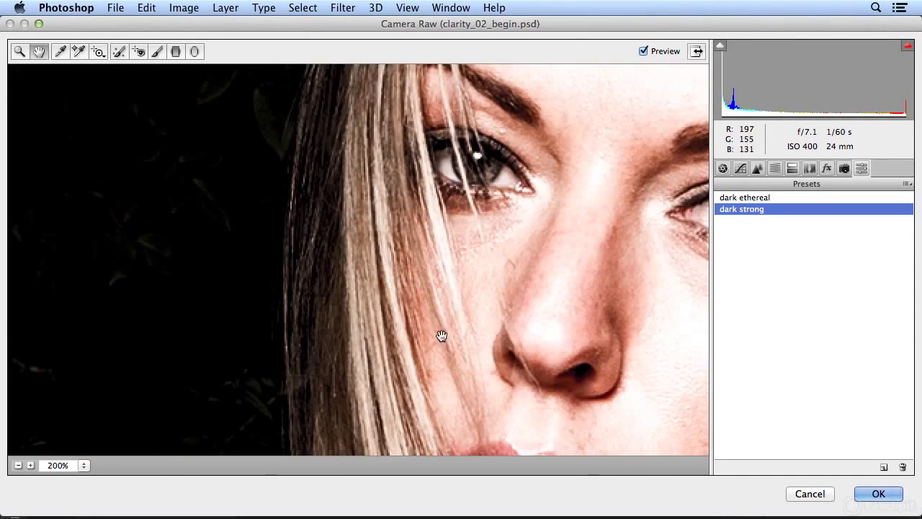
drag(441, 336, 145, 147)
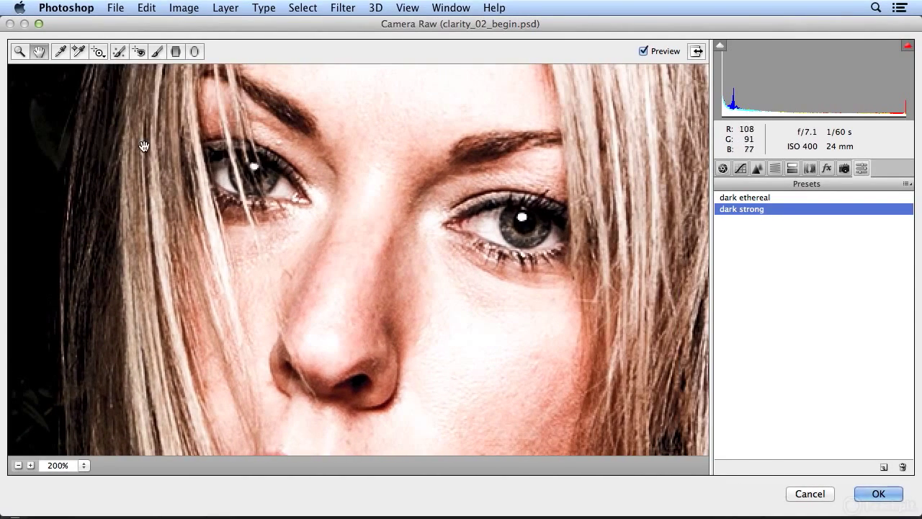
click(156, 52)
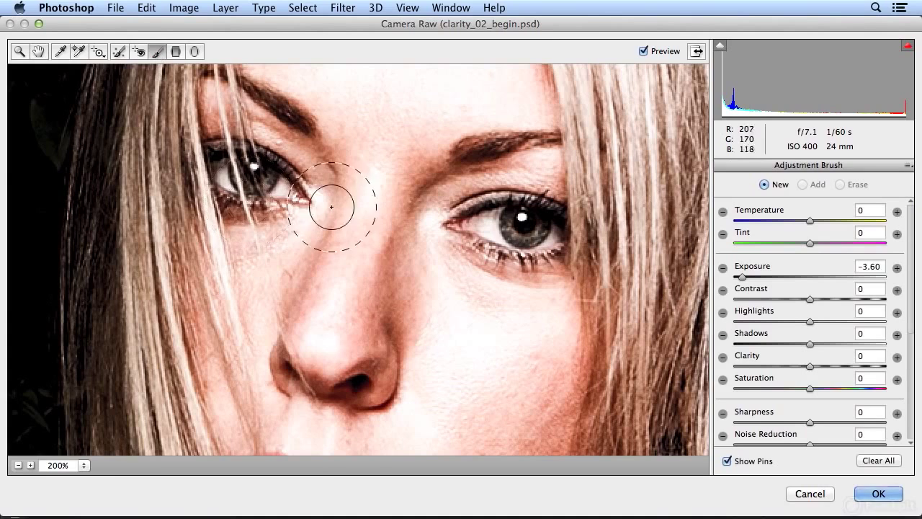
mouse_move(573, 218)
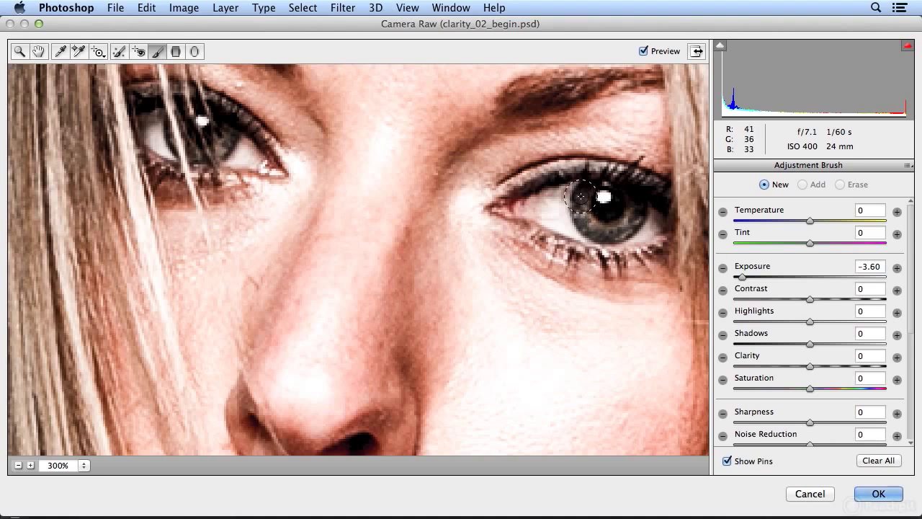
click(803, 185)
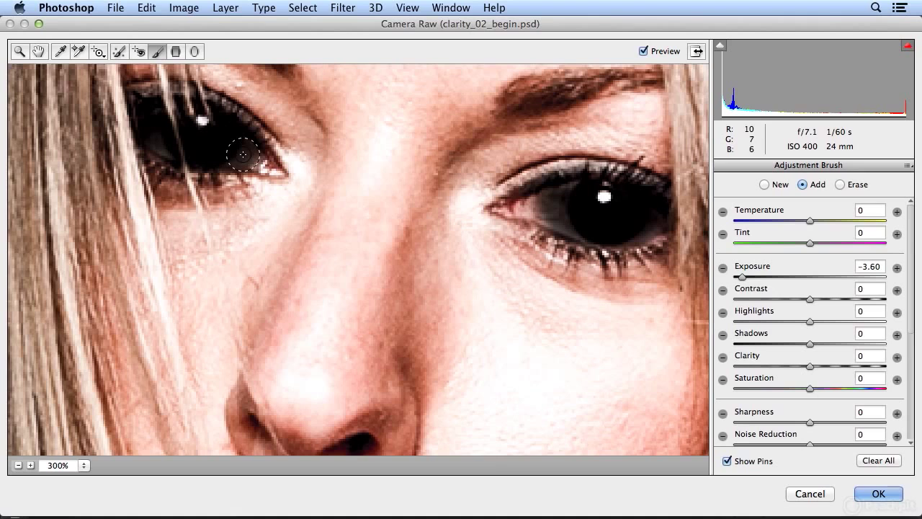
click(840, 185)
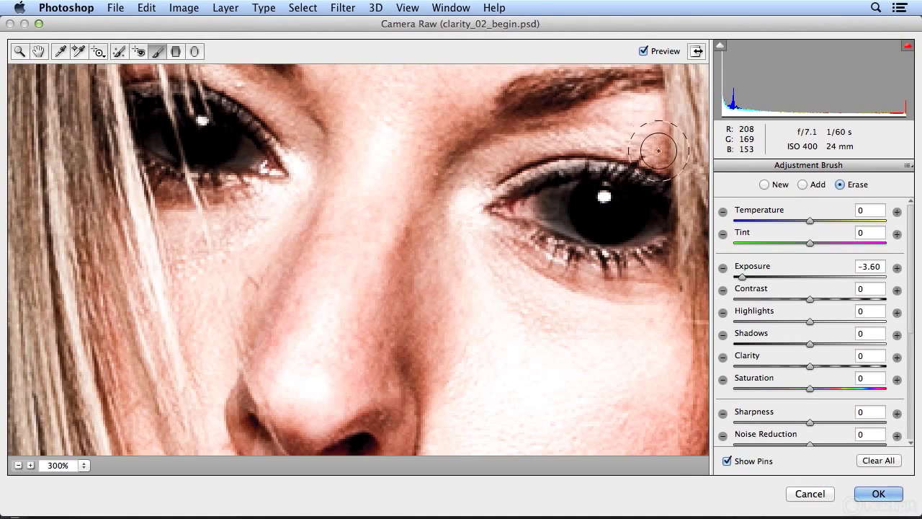
mouse_move(778, 223)
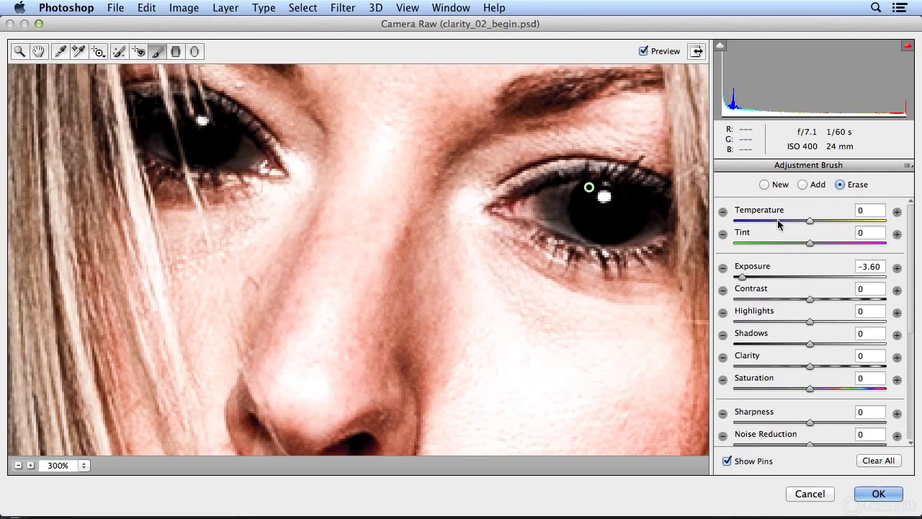
Step: Set the eye brush to Exposure +1.00, Contrast +74, Shadows -53 and Sharpness +58
drag(742, 276, 780, 277)
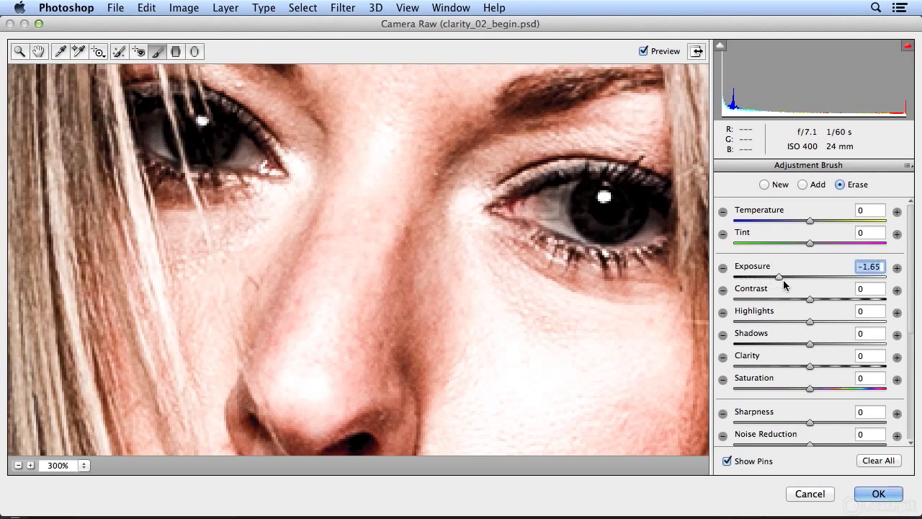
drag(778, 277, 826, 277)
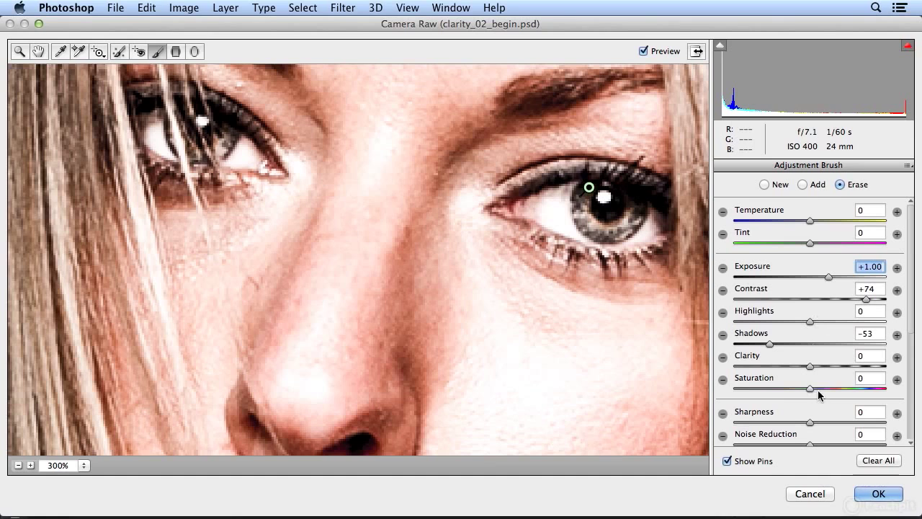
scroll(down, 3)
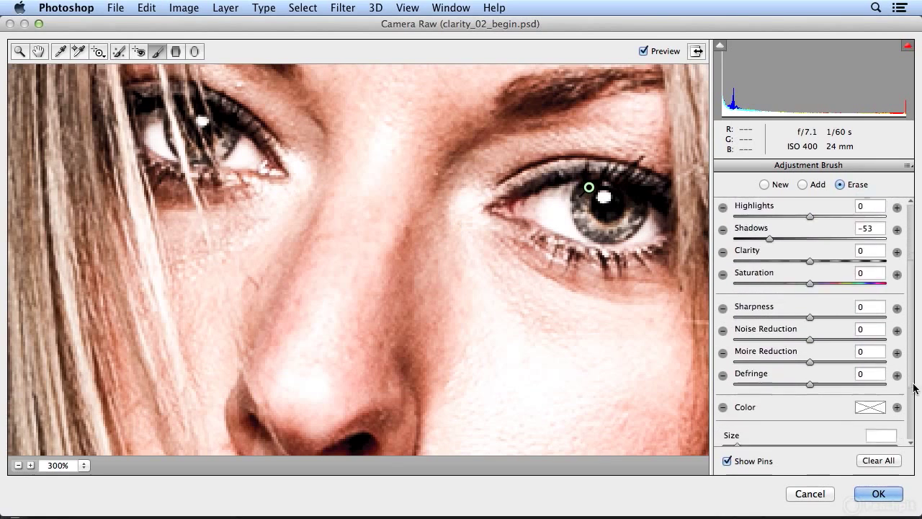
scroll(down, 3)
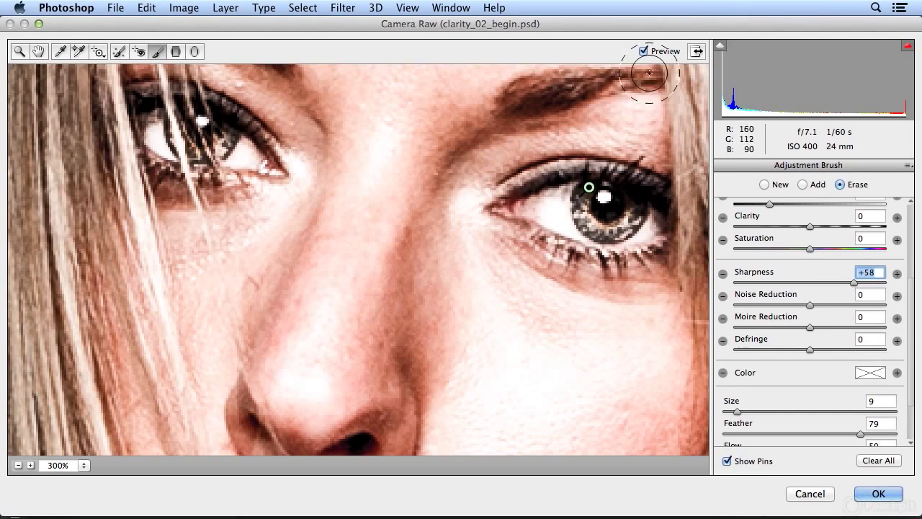
Step: Toggle Preview off and on to compare the eye adjustment with the original
click(644, 51)
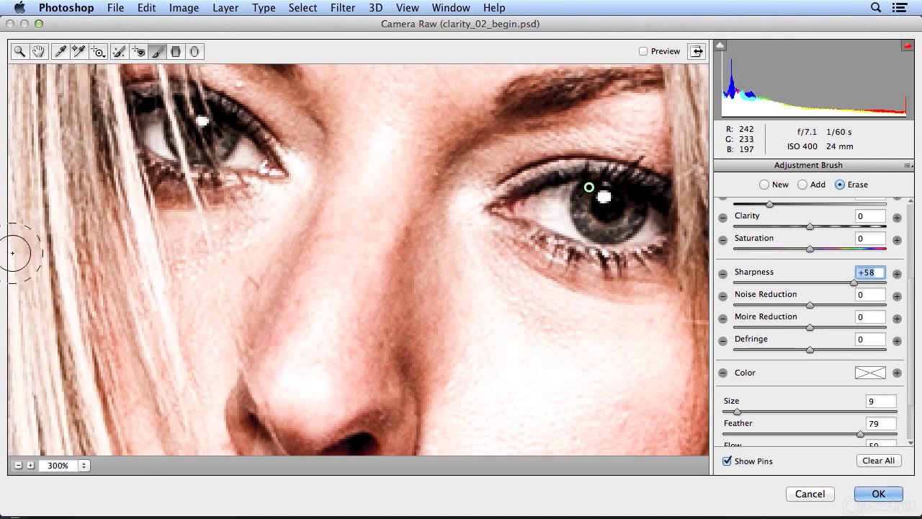
click(643, 52)
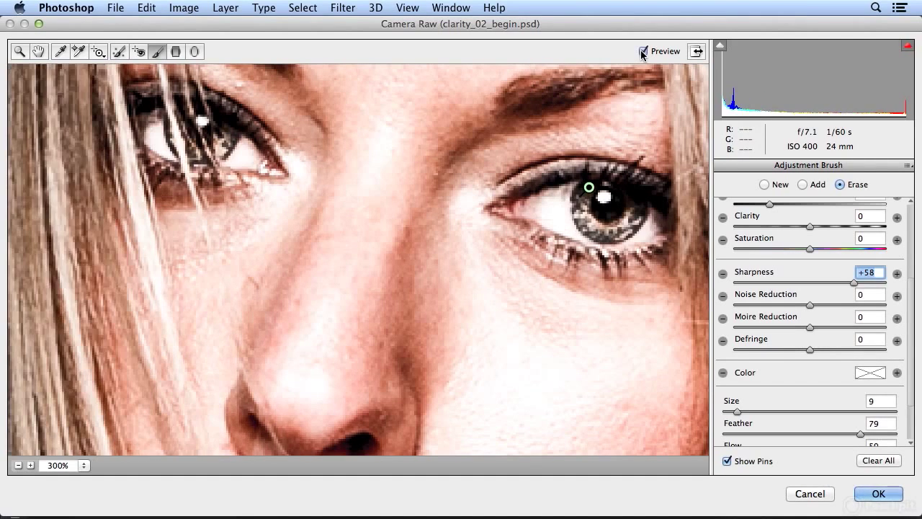
click(643, 52)
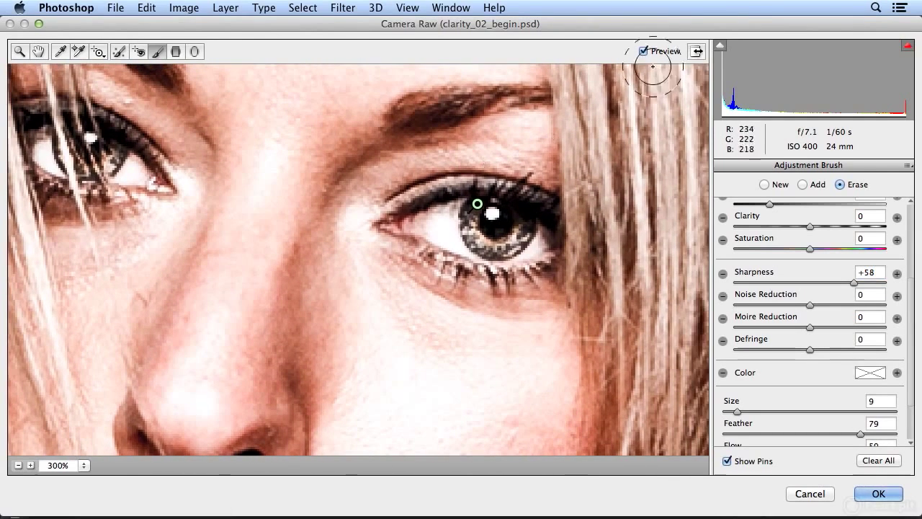
mouse_move(677, 122)
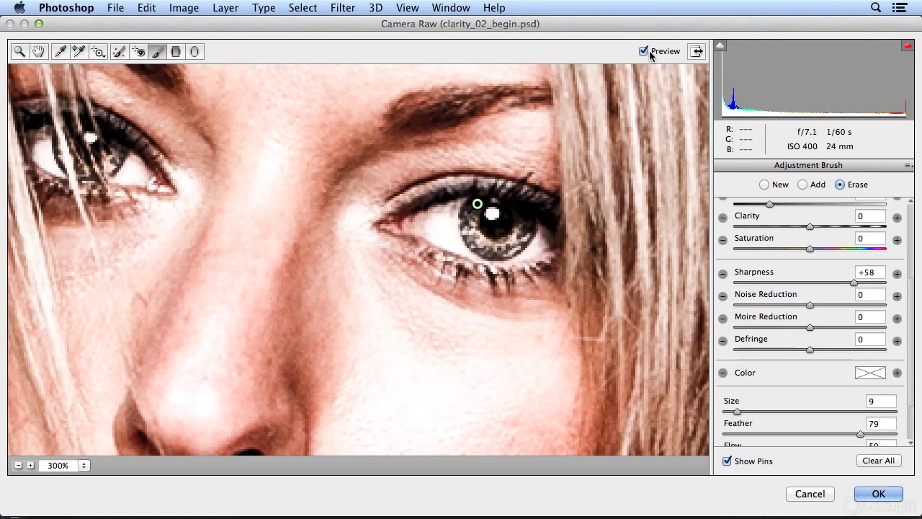
mouse_move(654, 114)
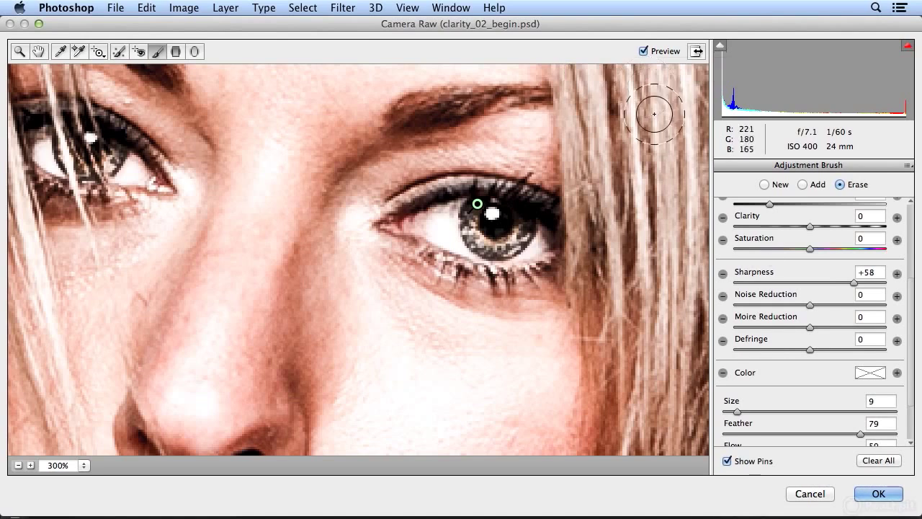
mouse_move(870, 381)
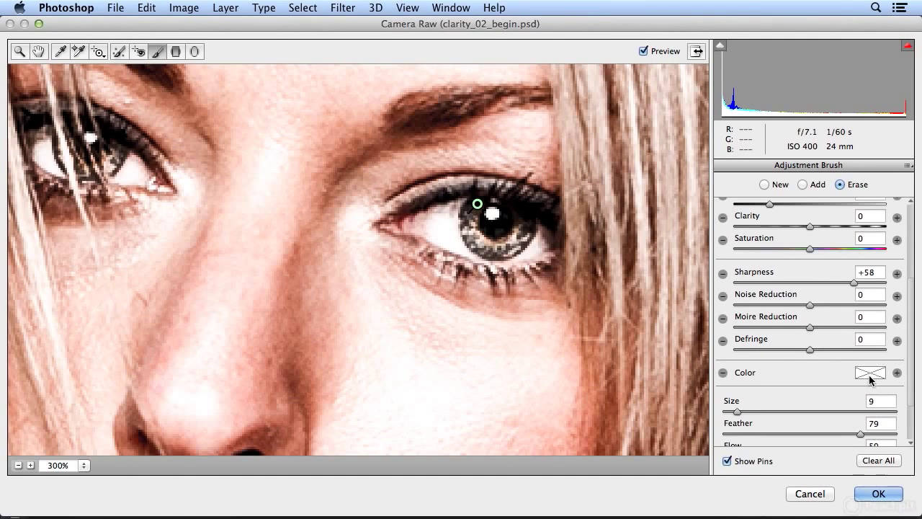
Step: Give the eye brush a blue colour tint from the Color Picker
click(870, 371)
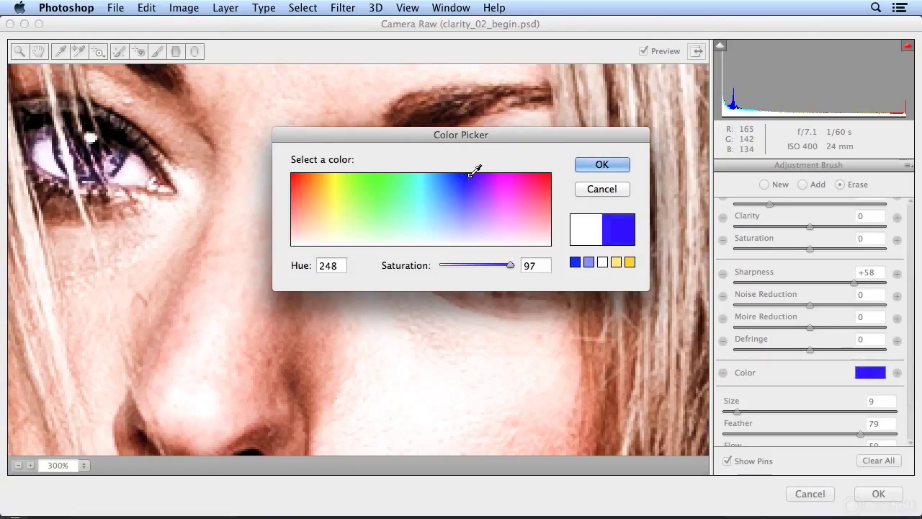
click(449, 179)
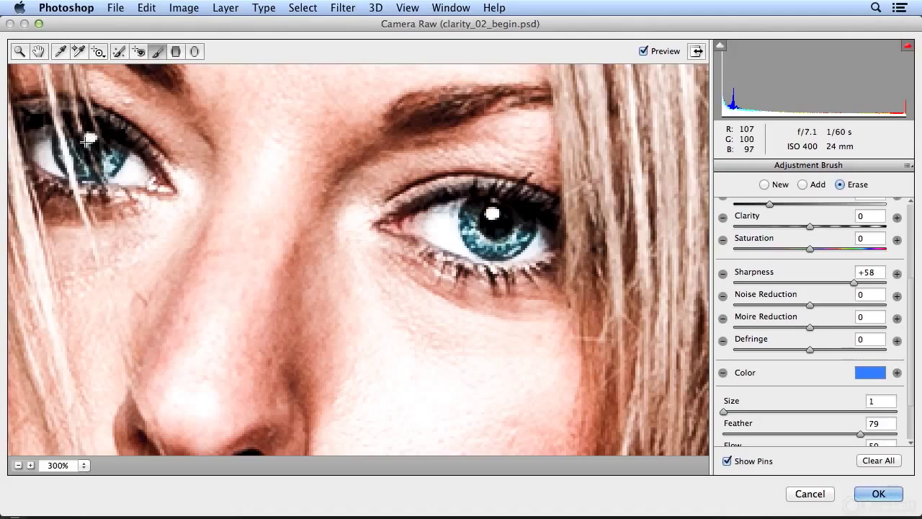
mouse_move(476, 203)
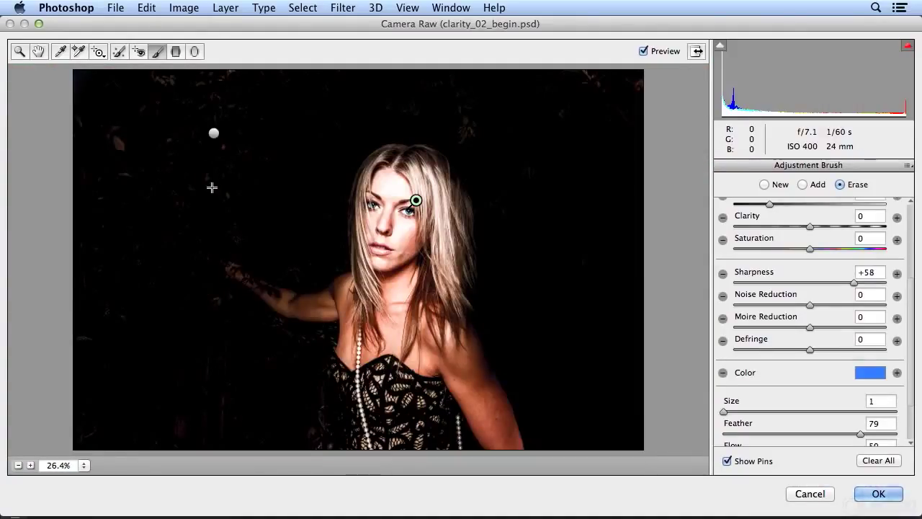
mouse_move(674, 167)
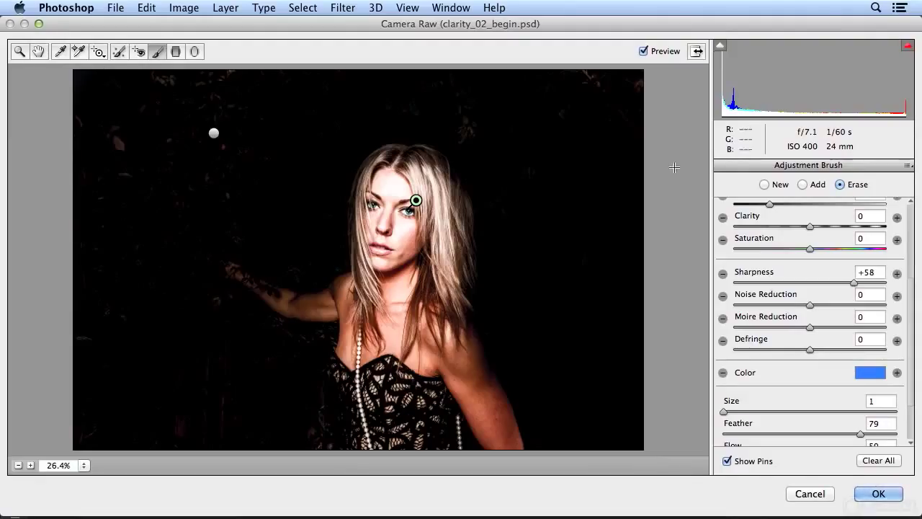
Step: From the Presets list try 'dark ethereal', then apply 'dark strong' to the portrait
click(862, 169)
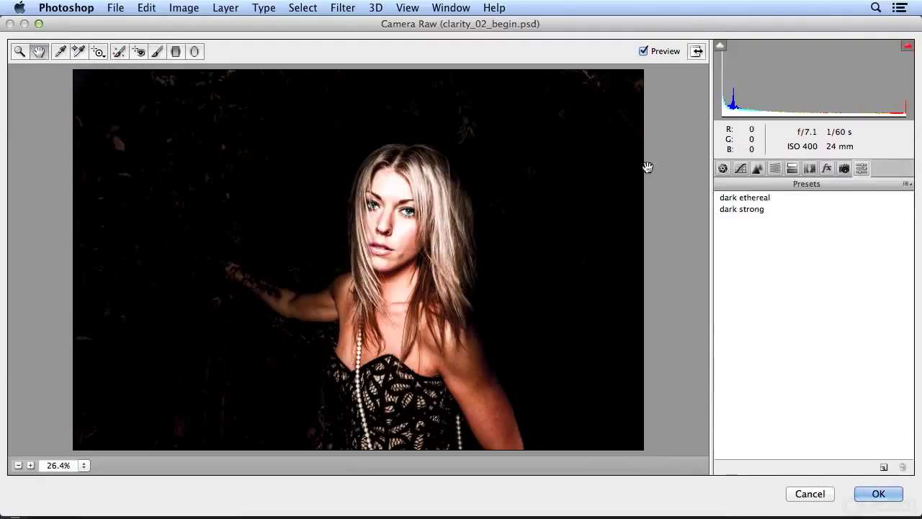
click(743, 198)
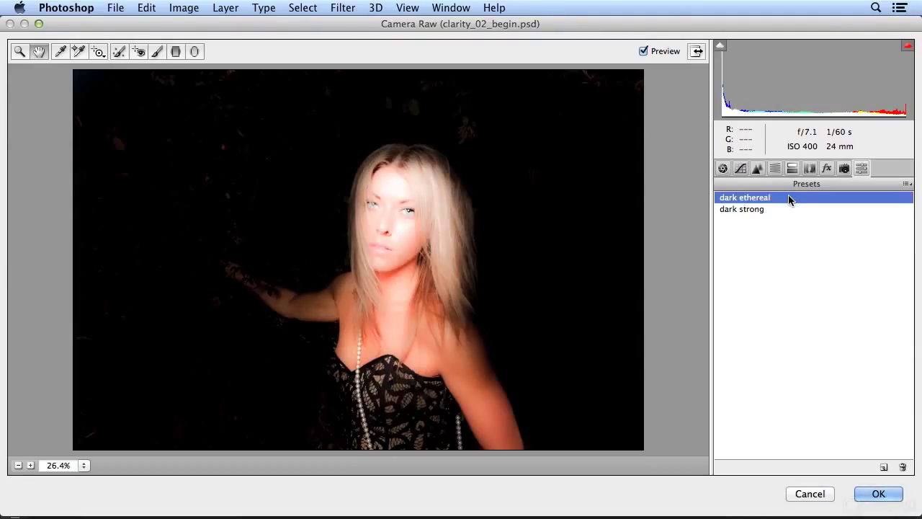
click(740, 209)
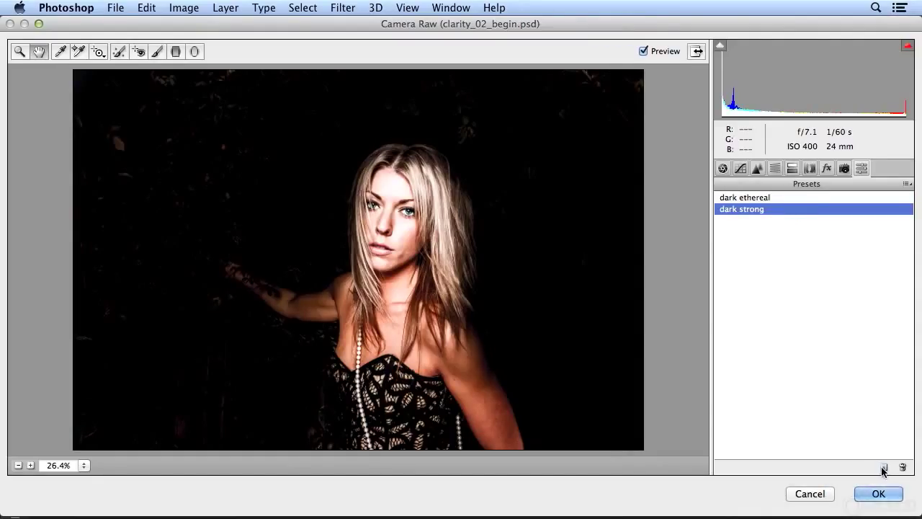
Step: Start a New Preset, switch Subset to Basic, then back to All Settings
click(885, 467)
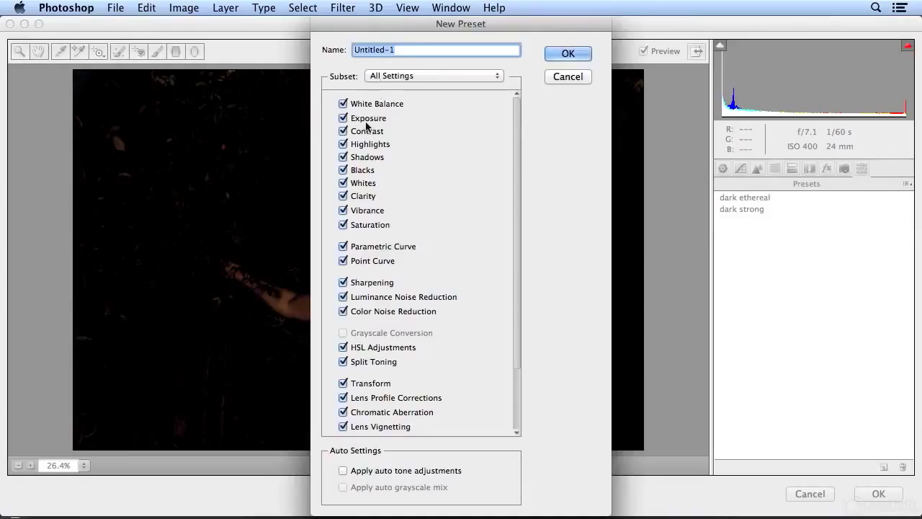
click(432, 75)
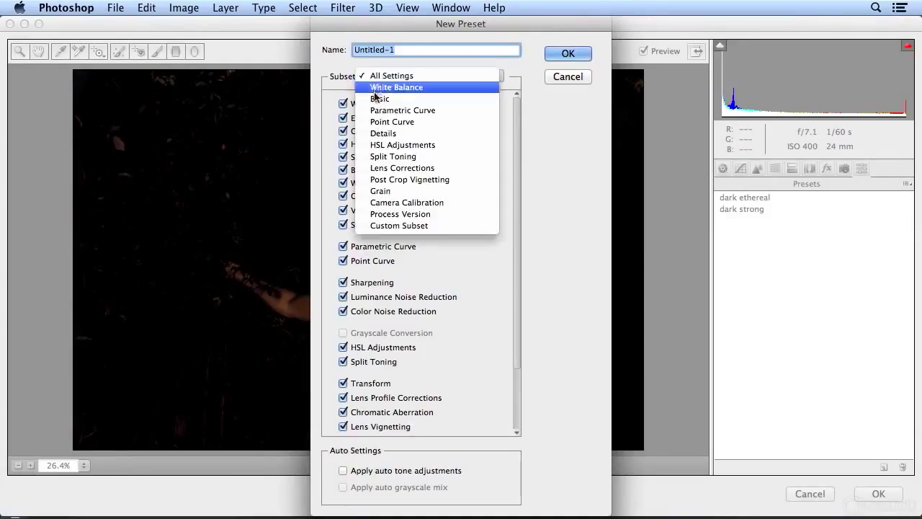
click(380, 98)
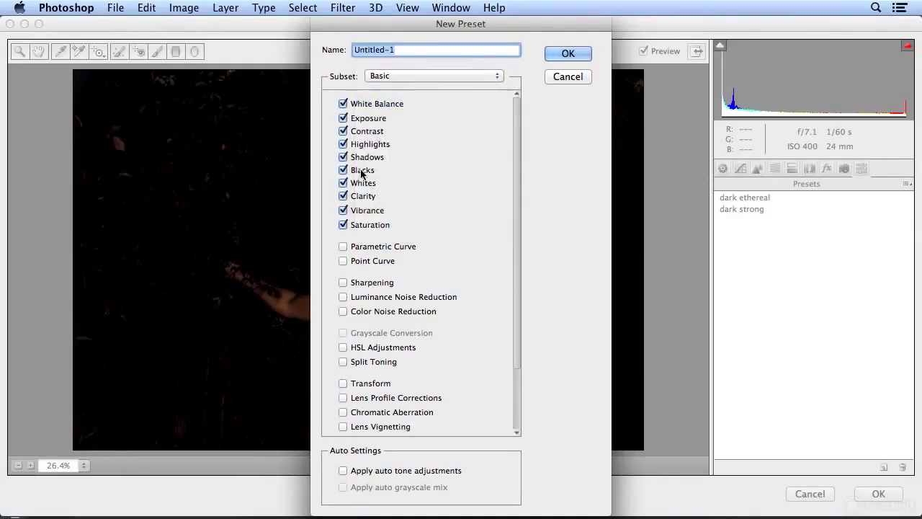
click(433, 75)
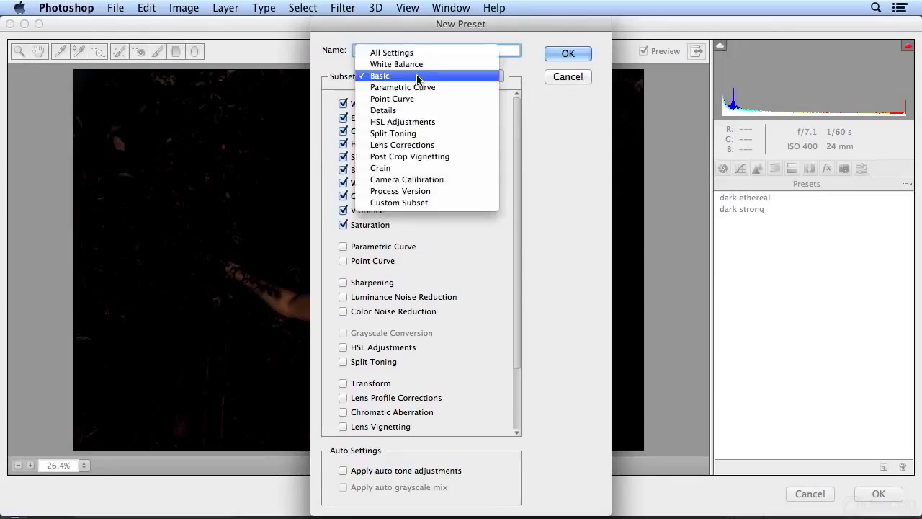
click(392, 52)
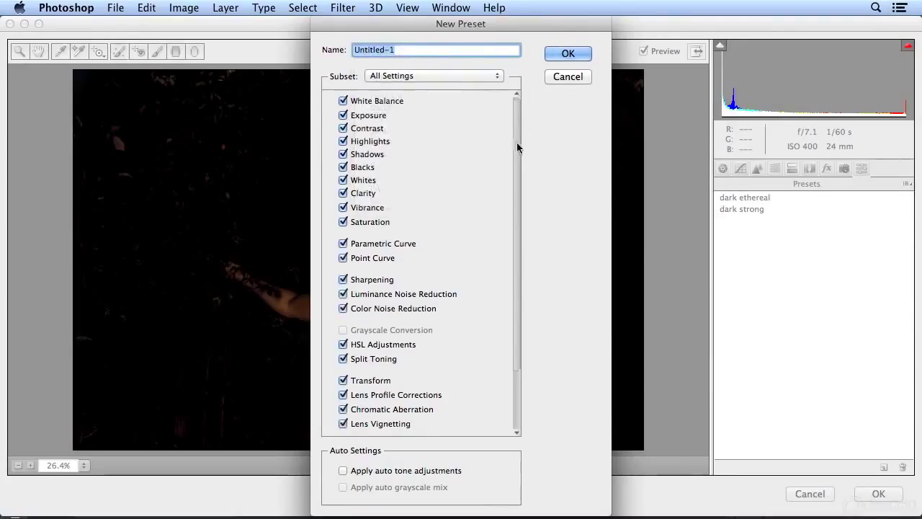
scroll(down, 3)
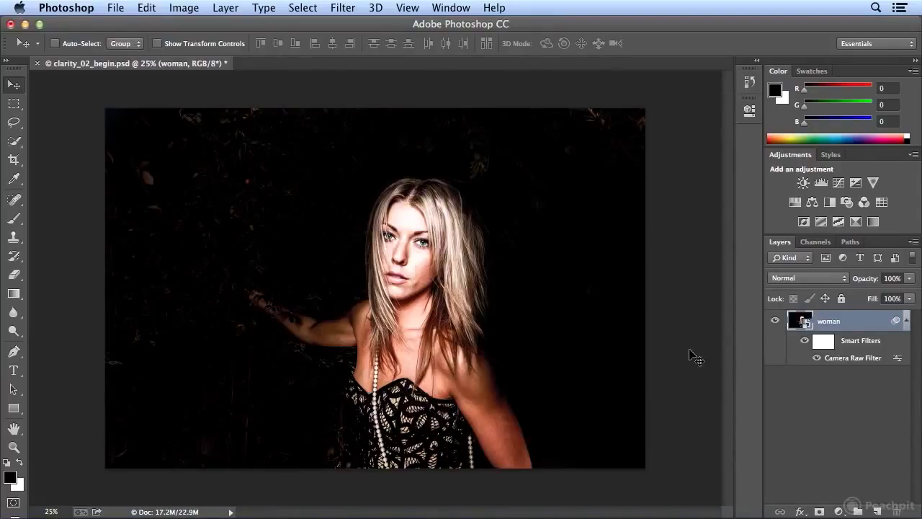
mouse_move(853, 360)
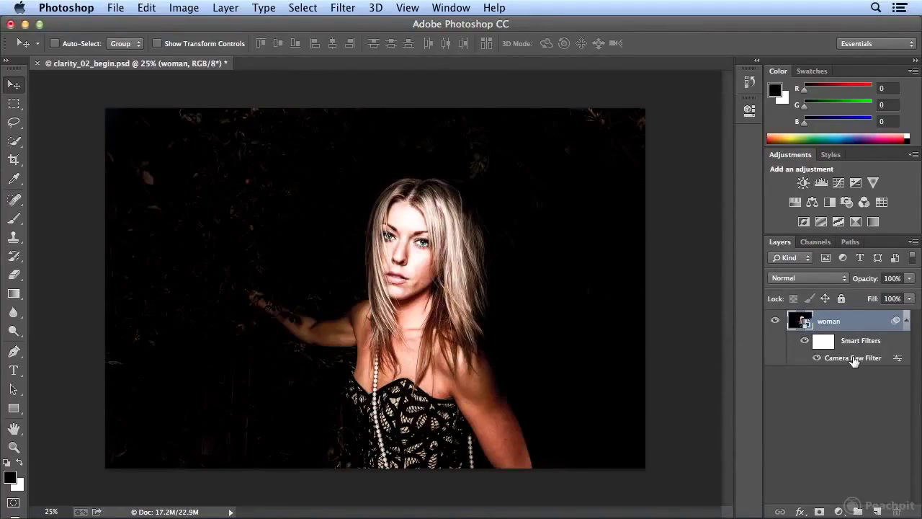
Step: Re-edit the Camera Raw smart filter and apply the 'dark ethereal' preset
double_click(853, 357)
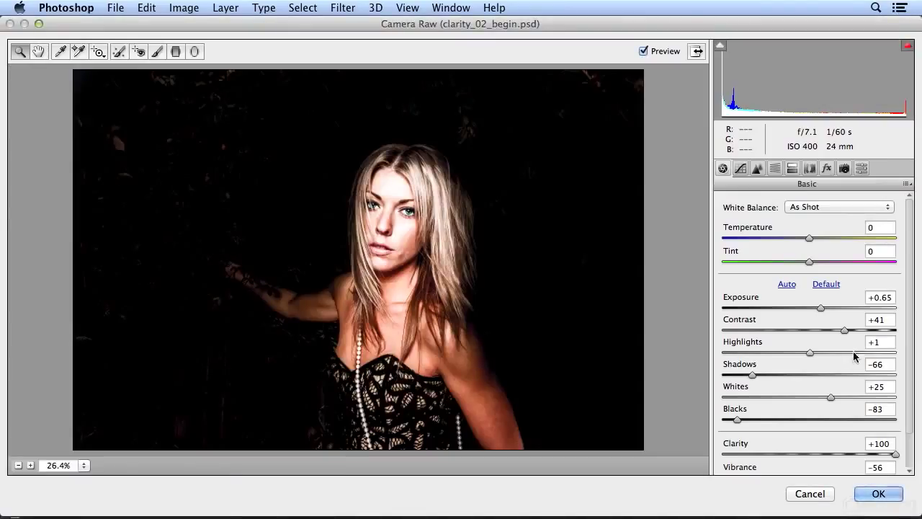
click(861, 167)
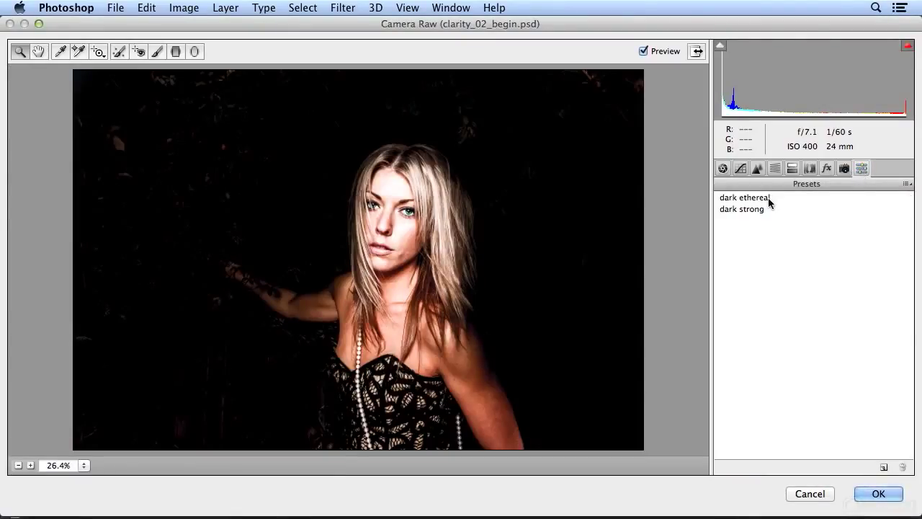
click(743, 197)
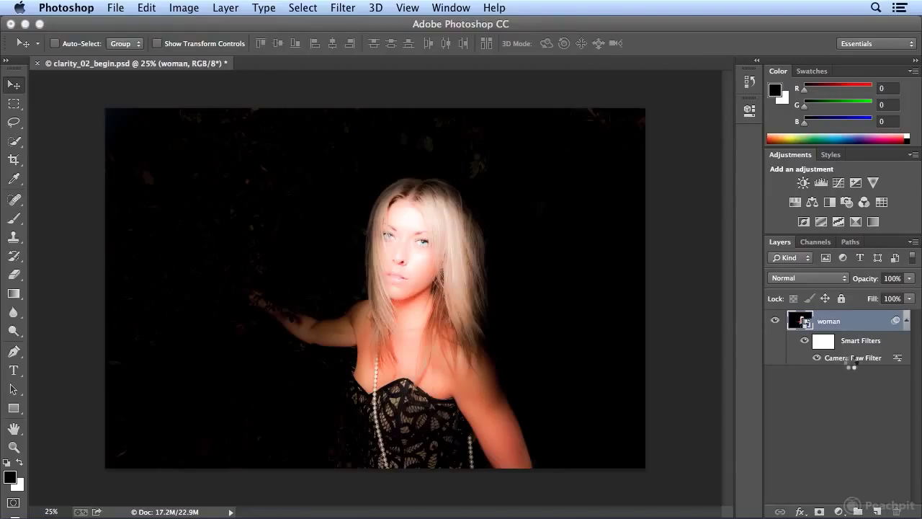
Step: Re-edit the smart filter again and settle on the 'dark strong' preset
double_click(853, 357)
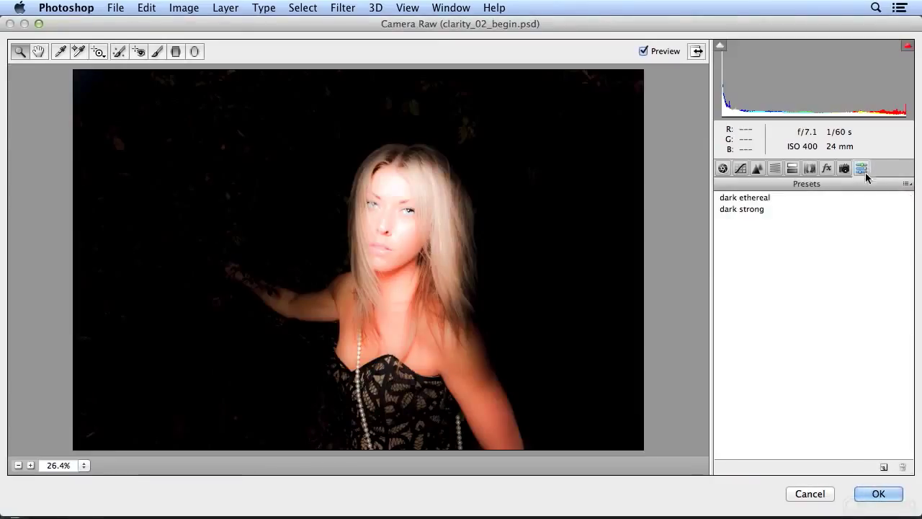
click(742, 209)
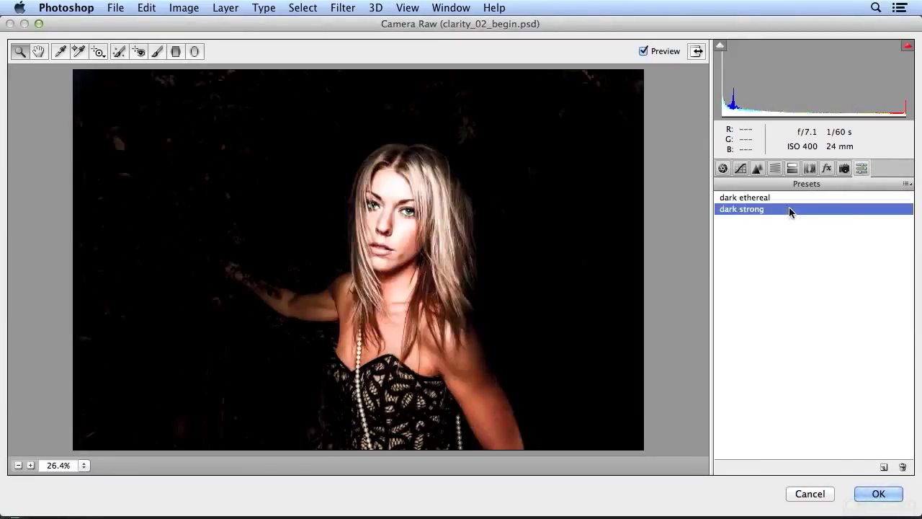
click(879, 493)
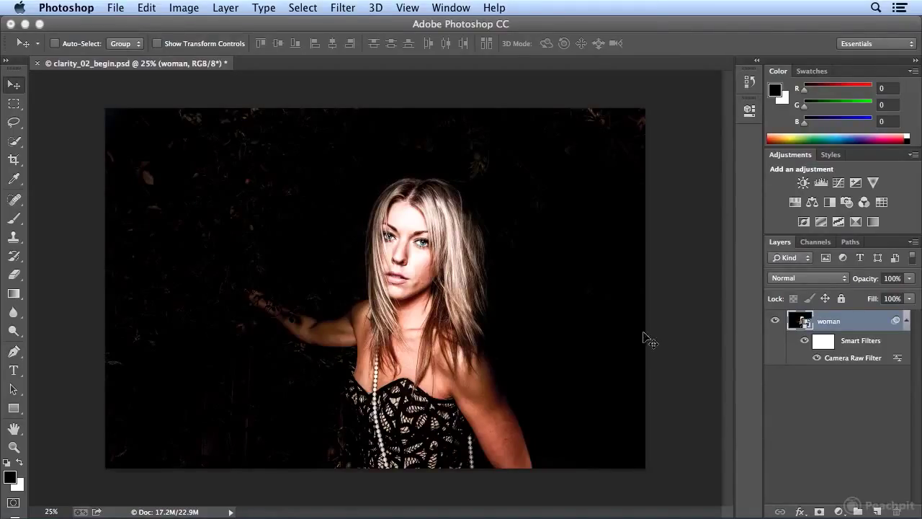
click(343, 9)
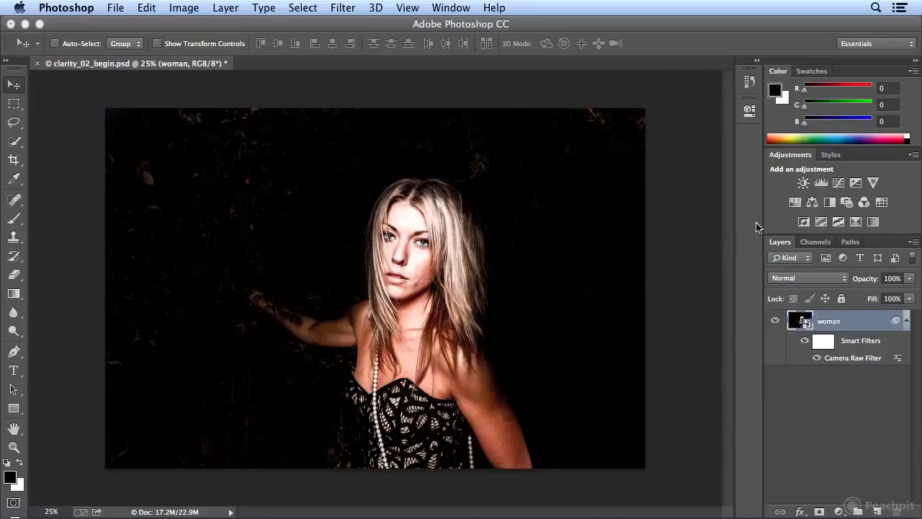
mouse_move(637, 239)
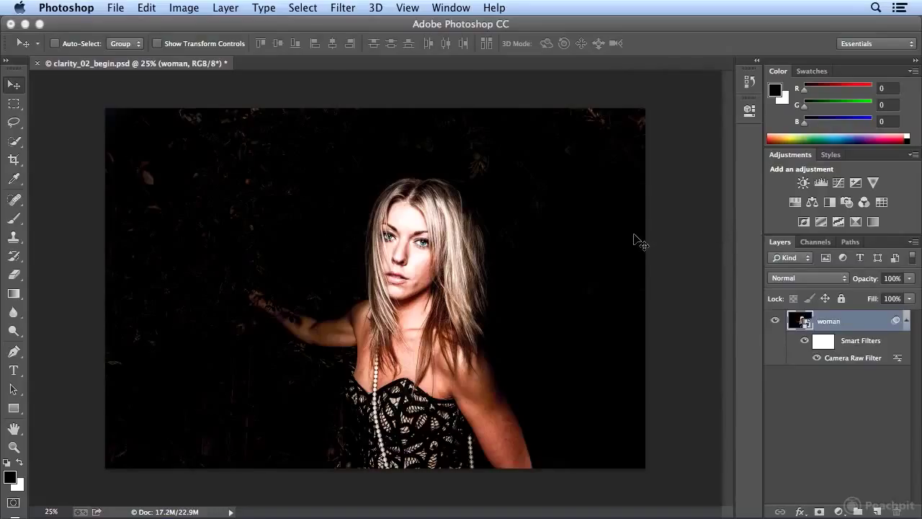